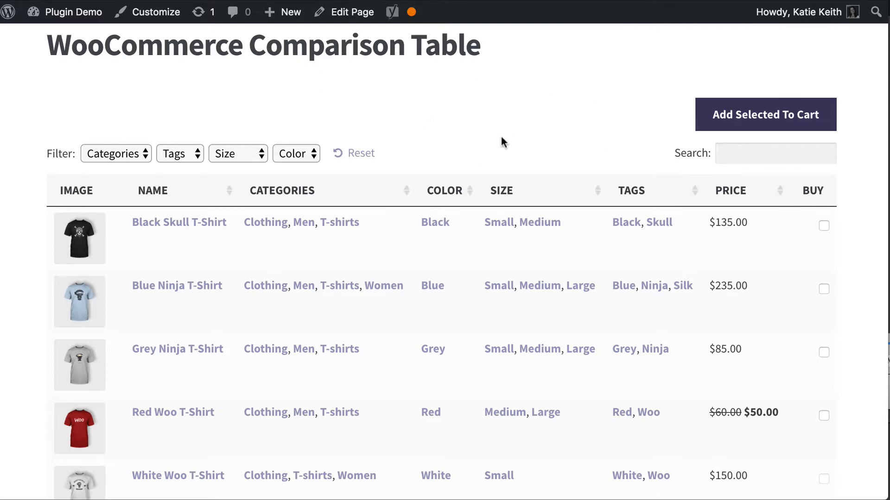
Step: Try the T-shirts category and White tag filters on the storefront table, then reset all filters
scroll("down", 3)
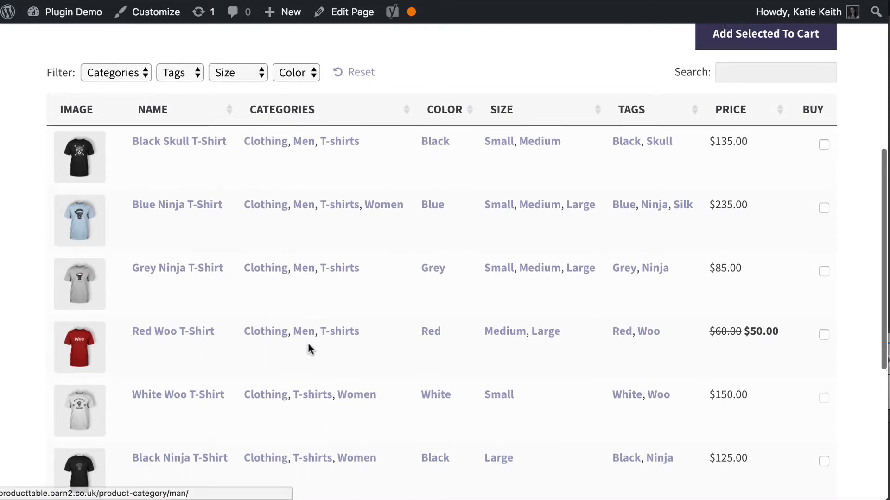
mouse_move(498, 394)
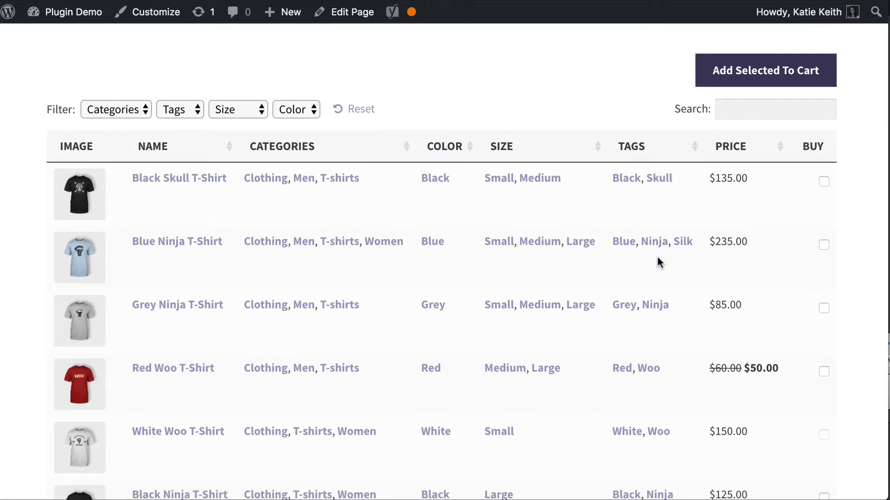
mouse_move(125, 117)
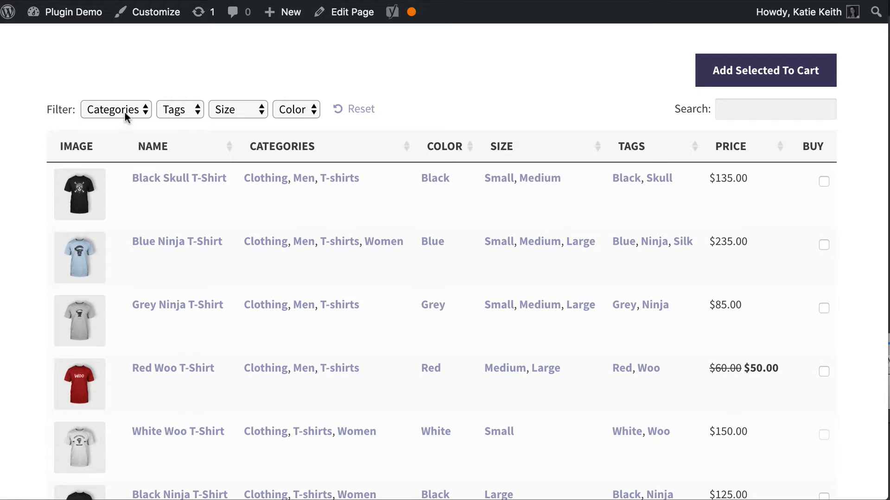
left_click(116, 110)
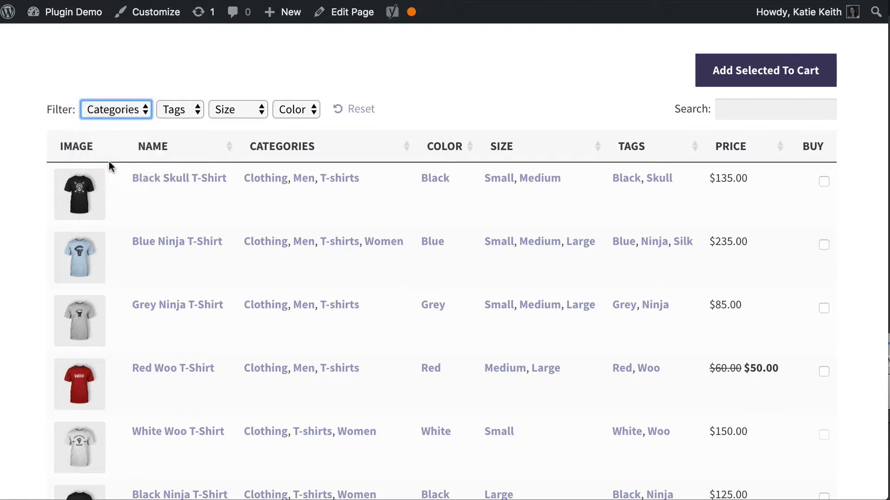
left_click(178, 109)
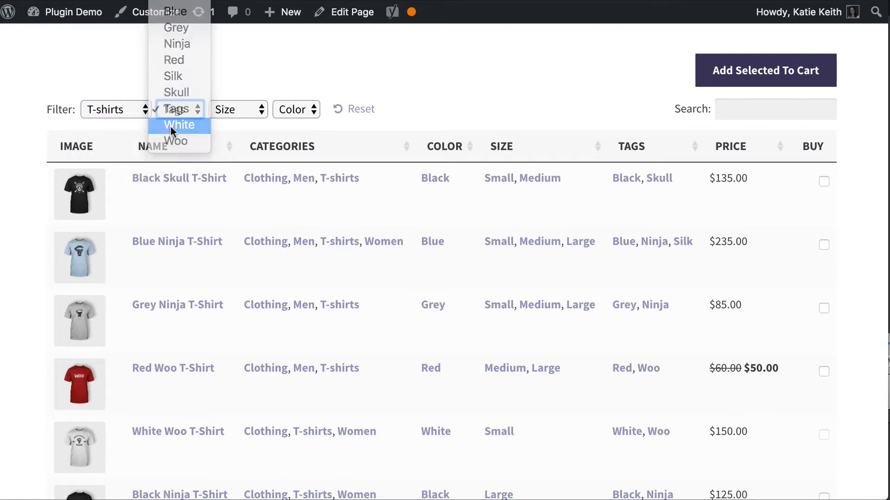
left_click(179, 125)
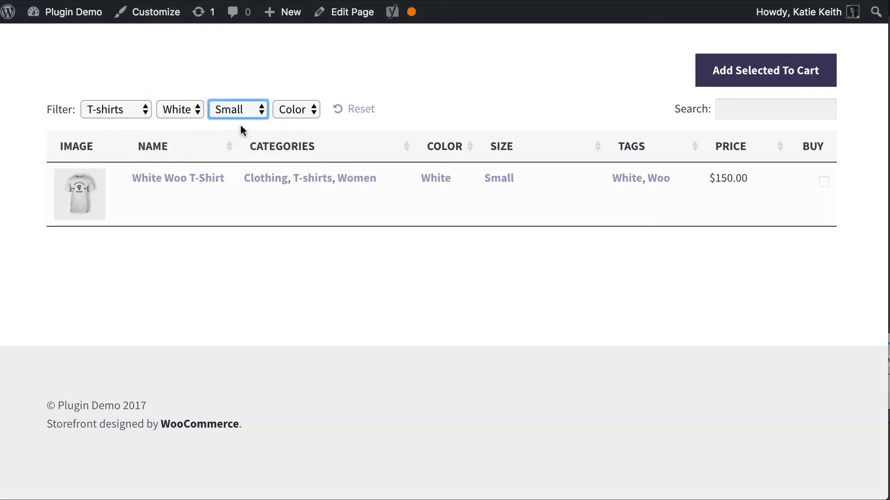
left_click(352, 108)
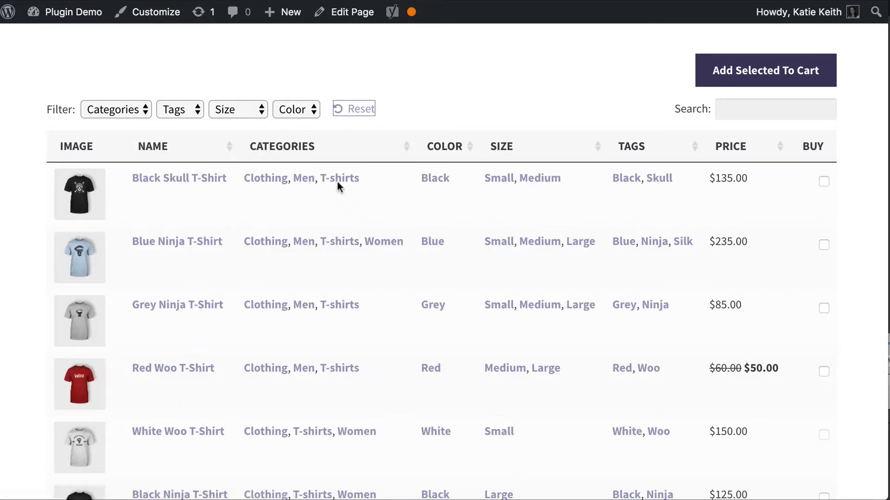
mouse_move(338, 281)
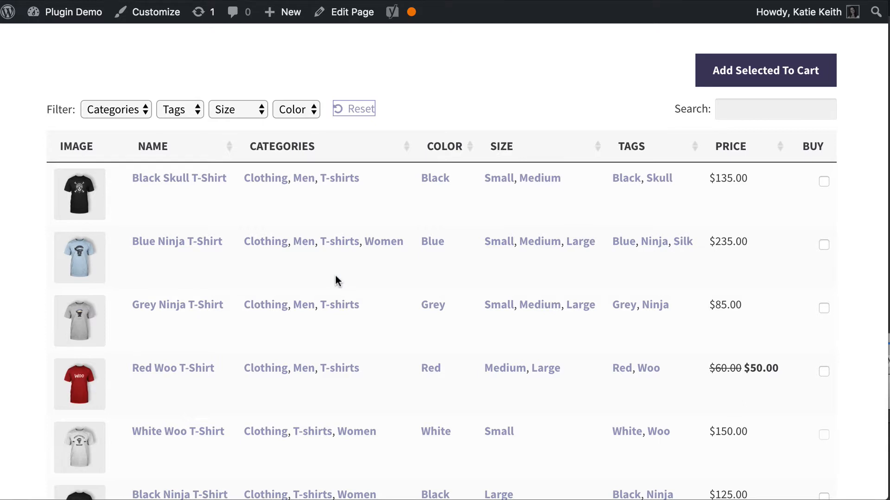
mouse_move(822, 186)
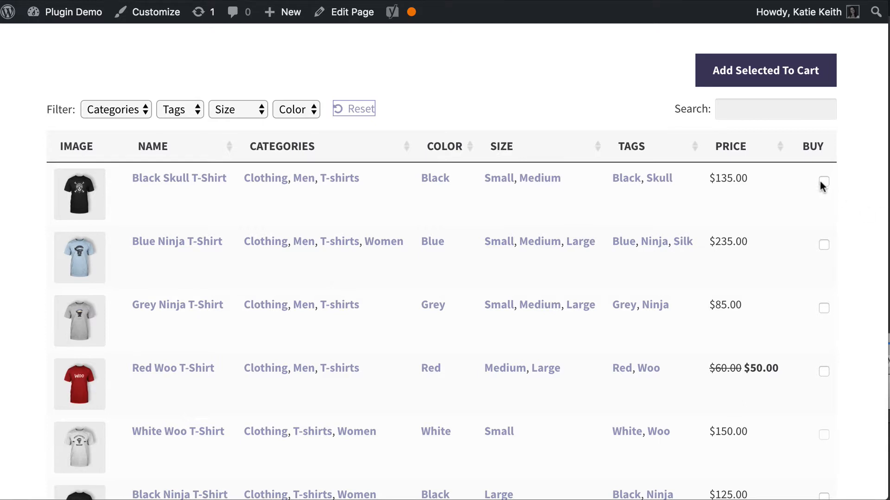
Step: Filter the table to Black shirts and add the Black Skull T-Shirt to the cart via its Buy checkbox
left_click(295, 109)
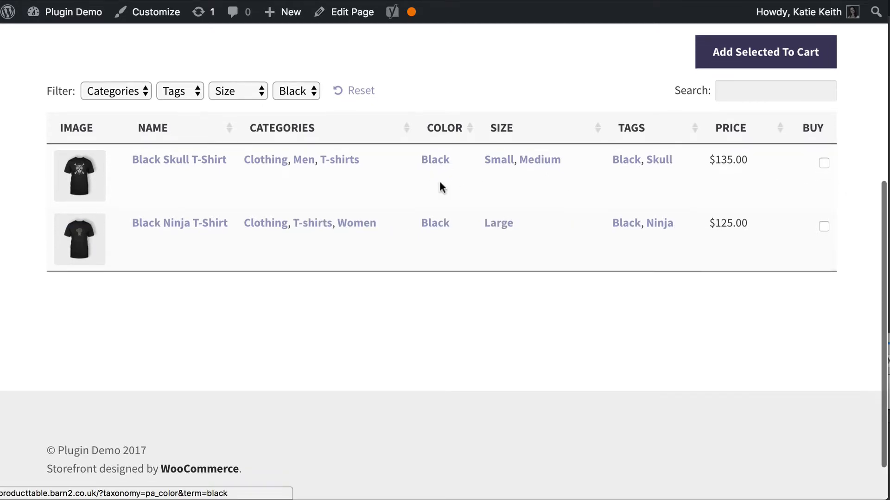
left_click(823, 163)
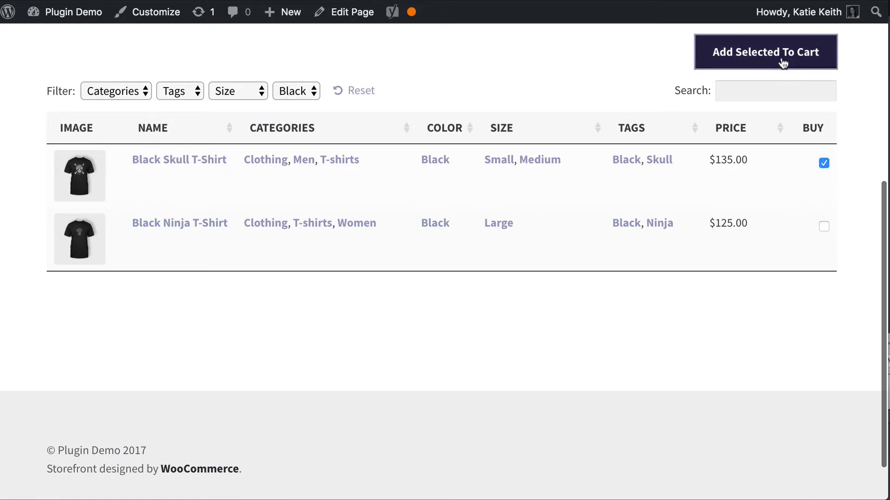
left_click(764, 52)
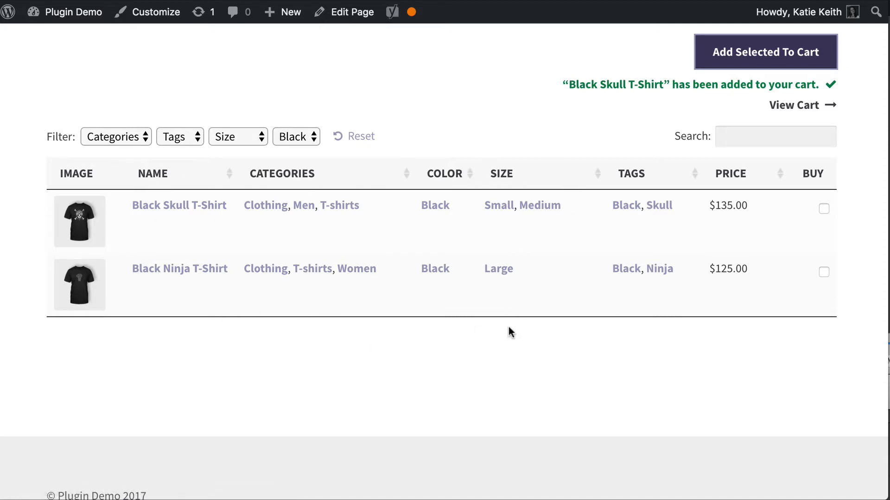
mouse_move(282, 297)
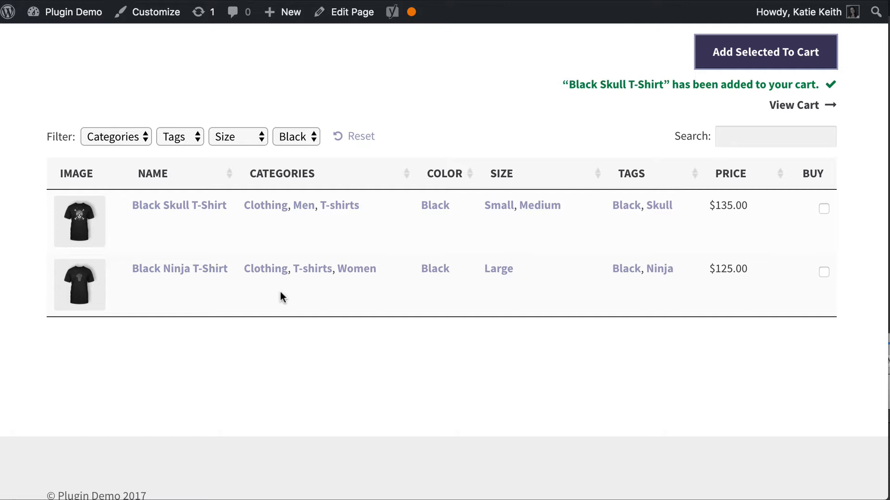
mouse_move(285, 297)
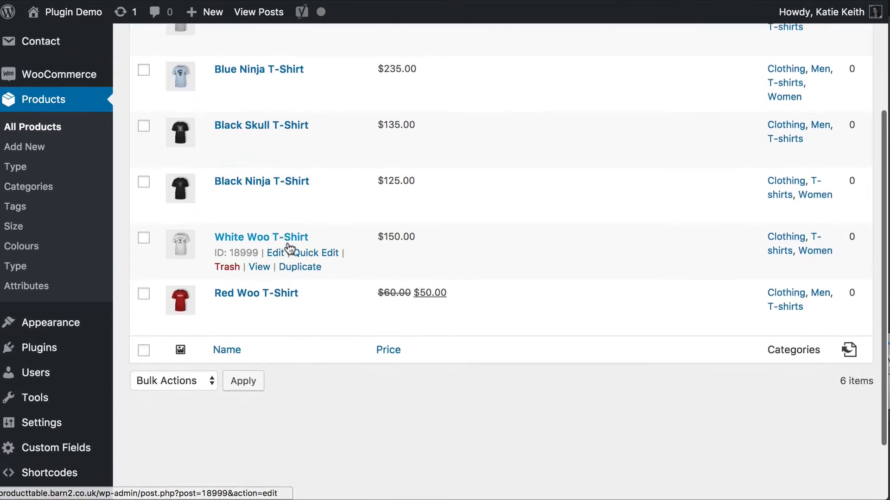
Step: Review the admin Products list filtered to the T-shirts category with its six shirts
scroll("up", 3)
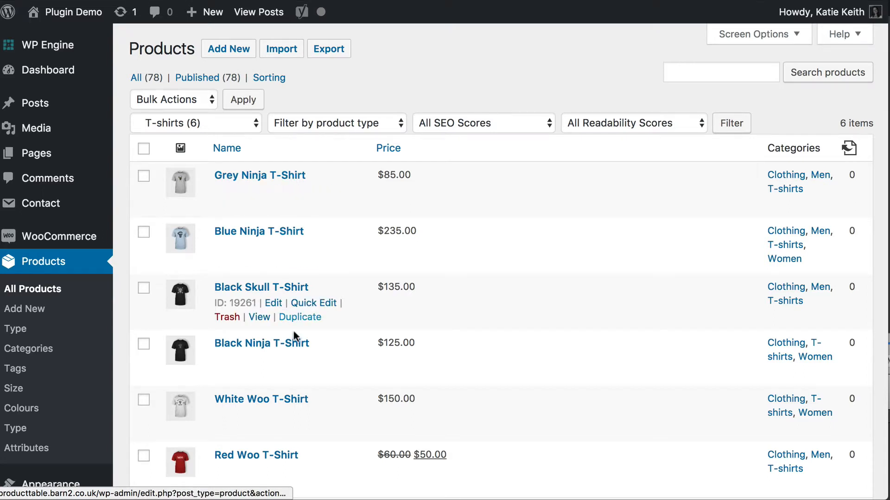
mouse_move(262, 342)
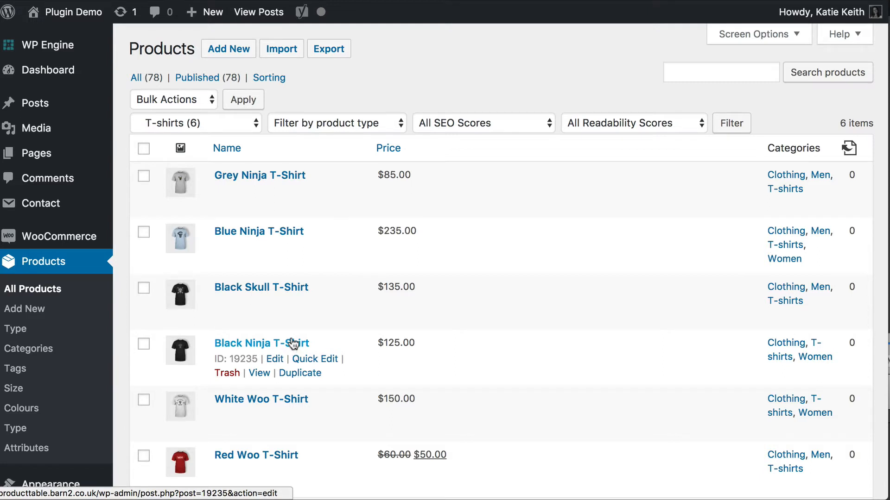
mouse_move(331, 339)
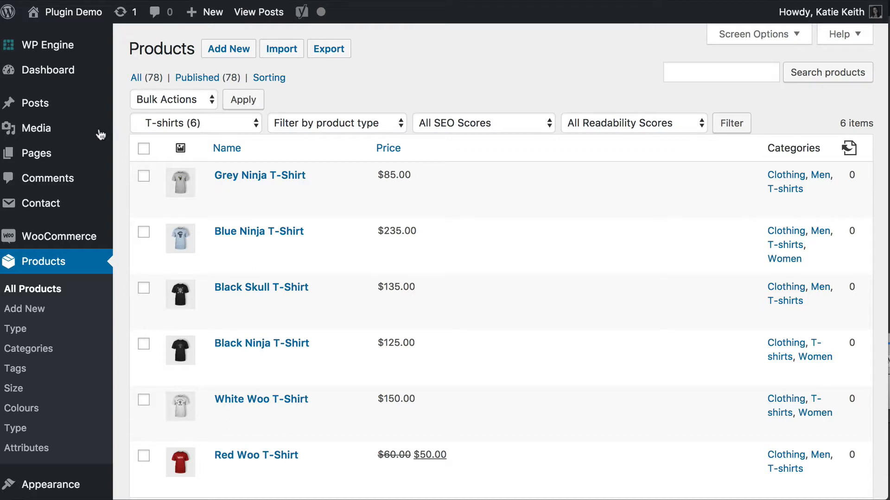
mouse_move(36, 152)
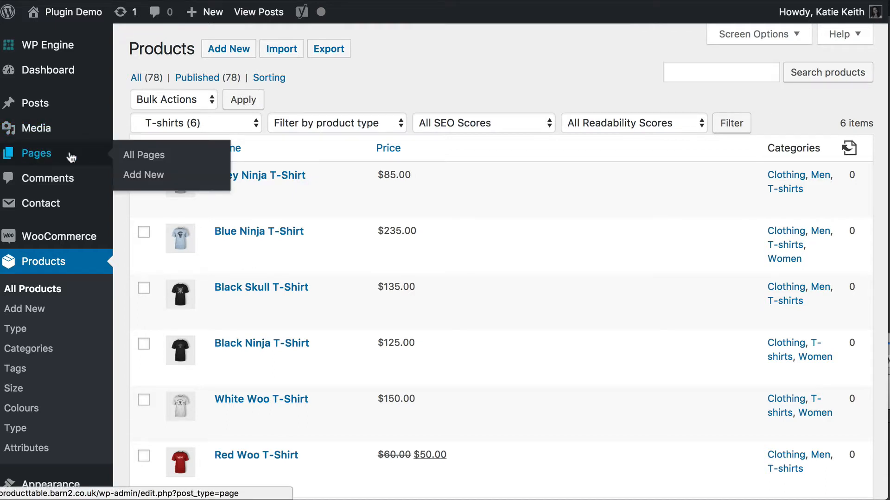
Step: Create a new page titled Comparison Table and set its template to Full width
left_click(143, 175)
type("Comparison Table")
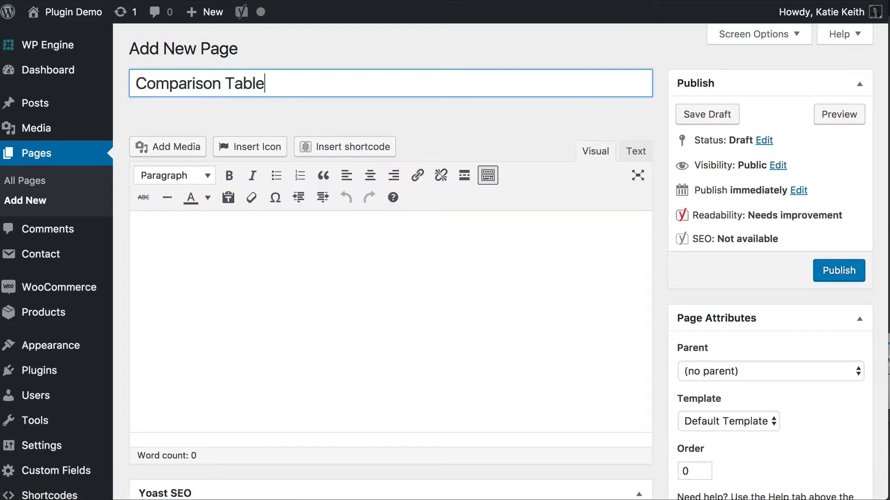
mouse_move(249, 257)
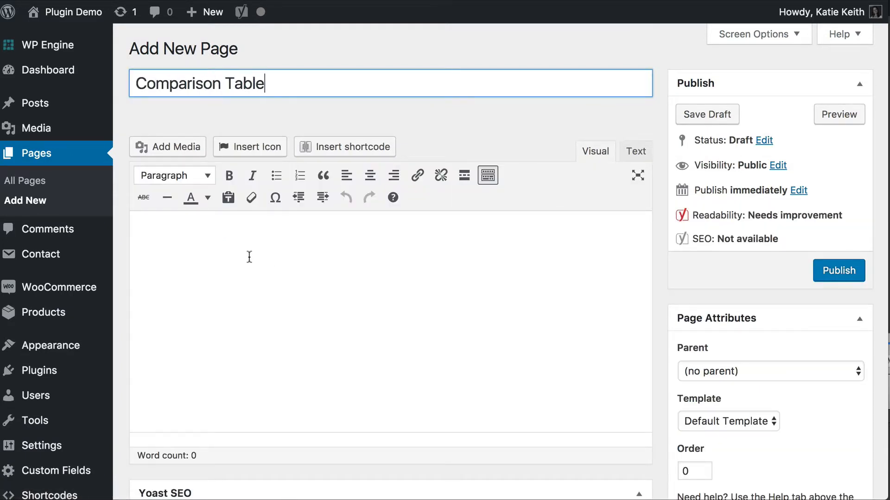
left_click(728, 421)
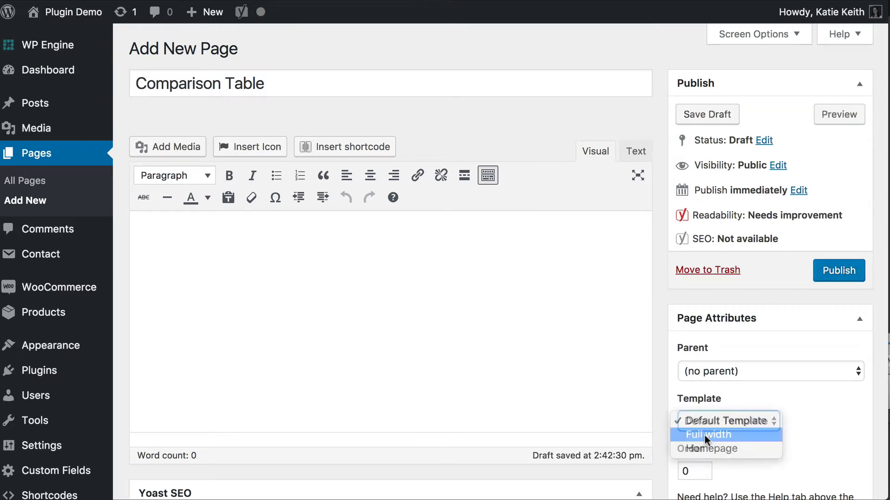
left_click(705, 435)
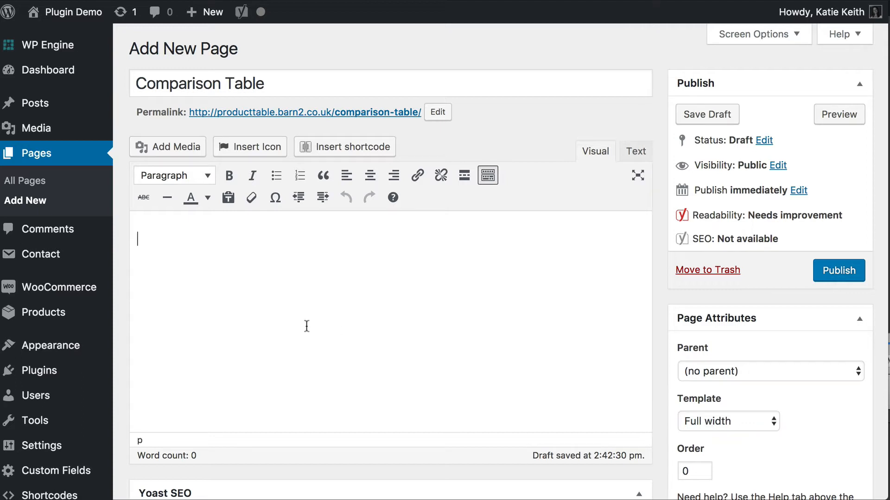
mouse_move(158, 234)
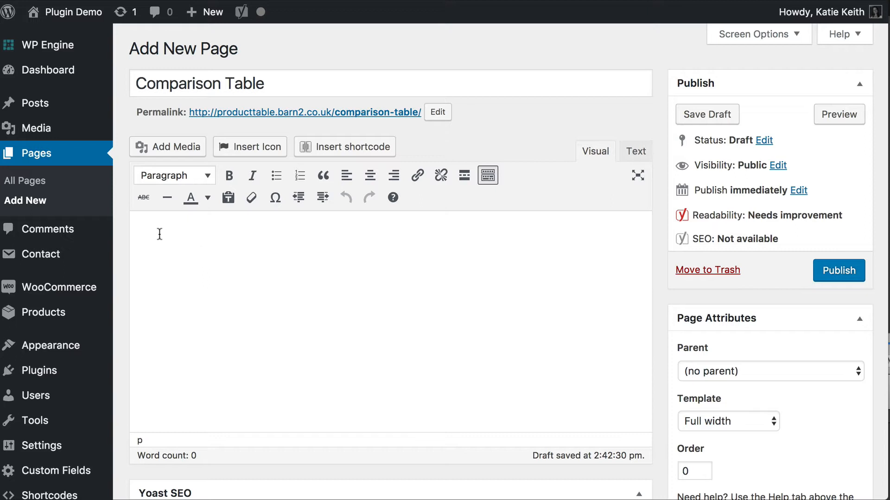
Step: Enter the shortcode [product_table category="t-shirts"] in the page body
type("[")
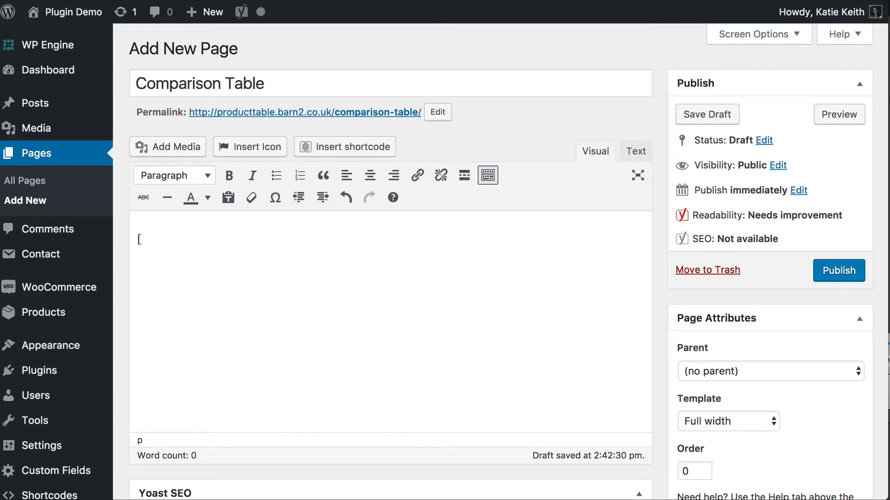
type("product")
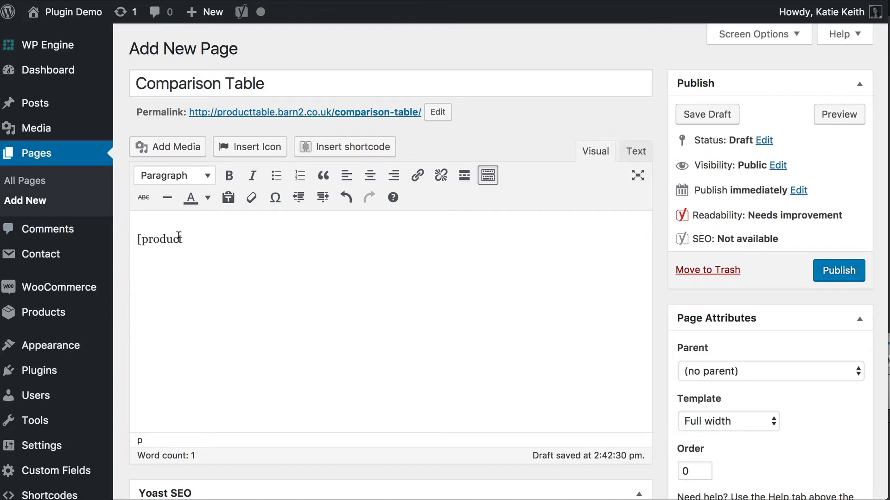
type("_table")
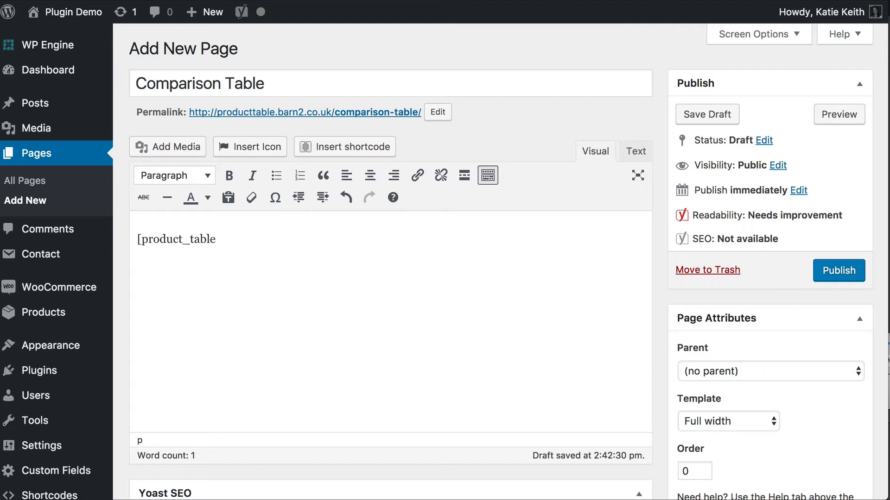
type("]")
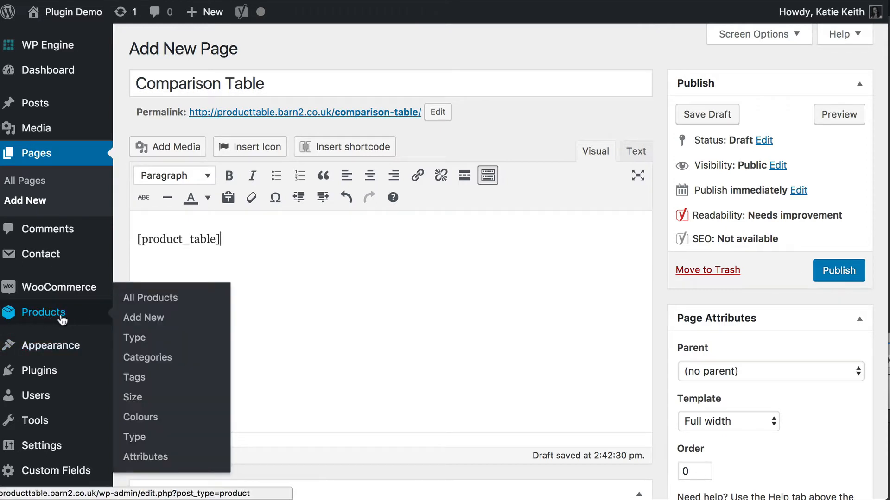
left_click(224, 239)
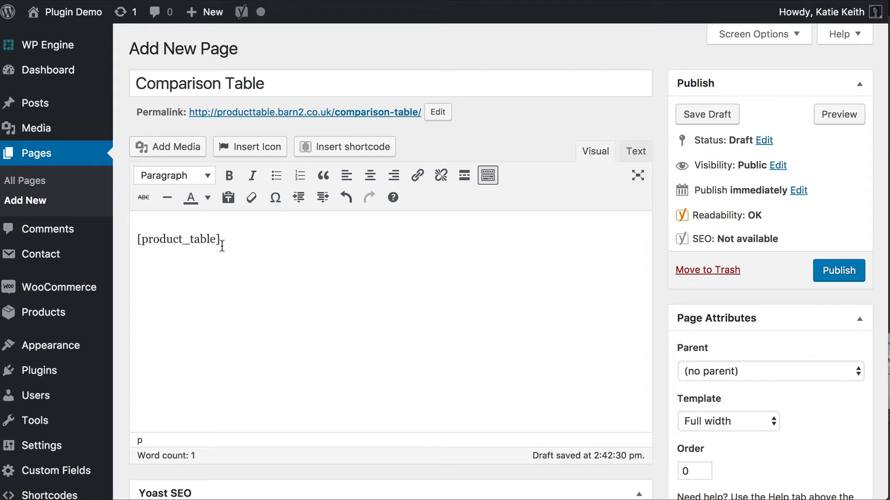
type("category=")
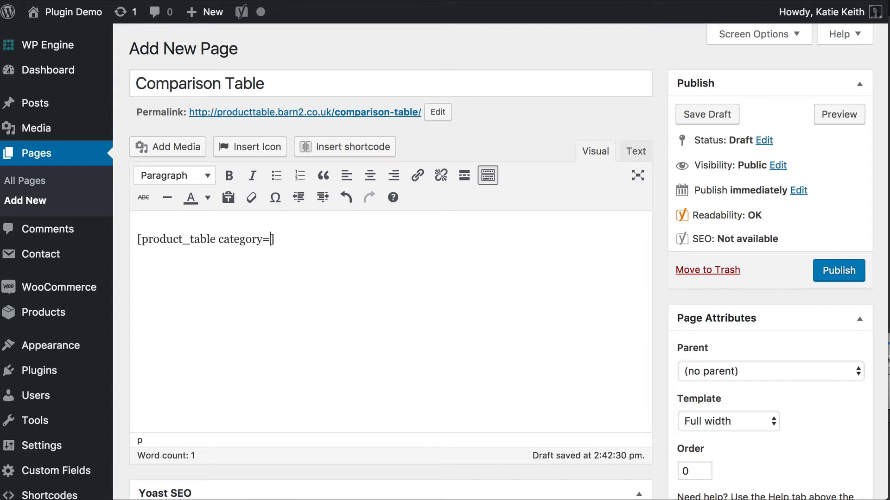
type("\"")
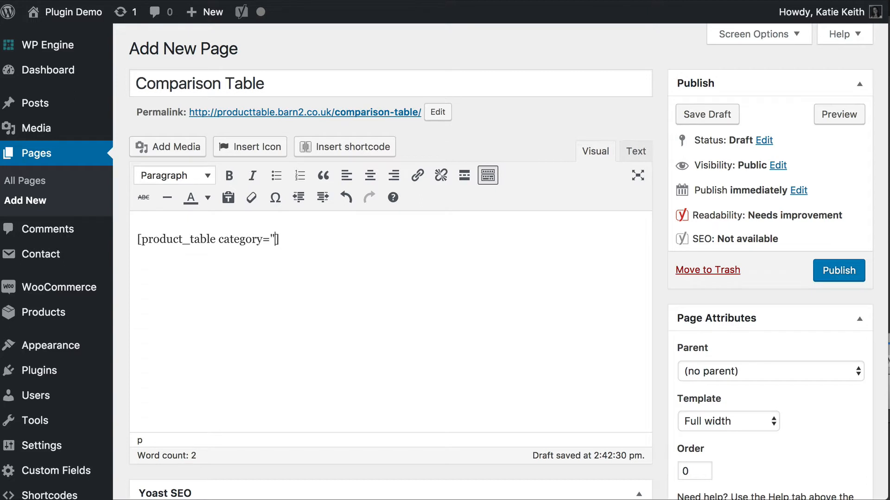
type("t-shirts")
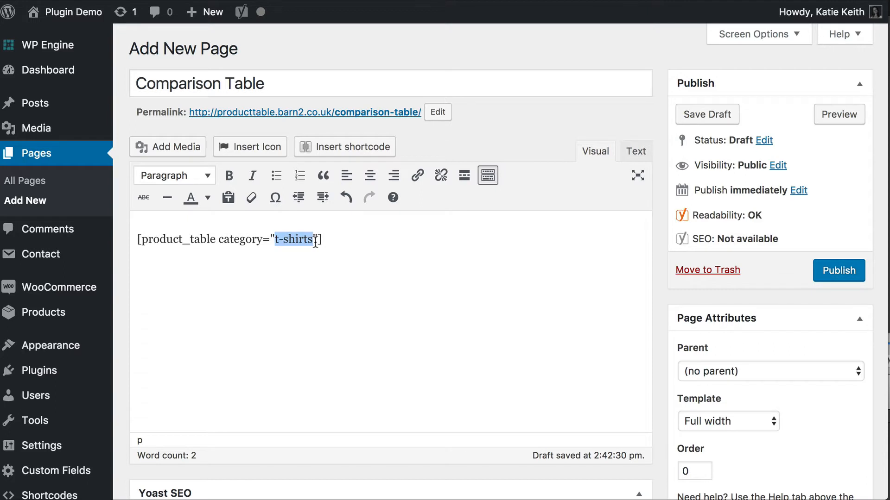
mouse_move(43, 312)
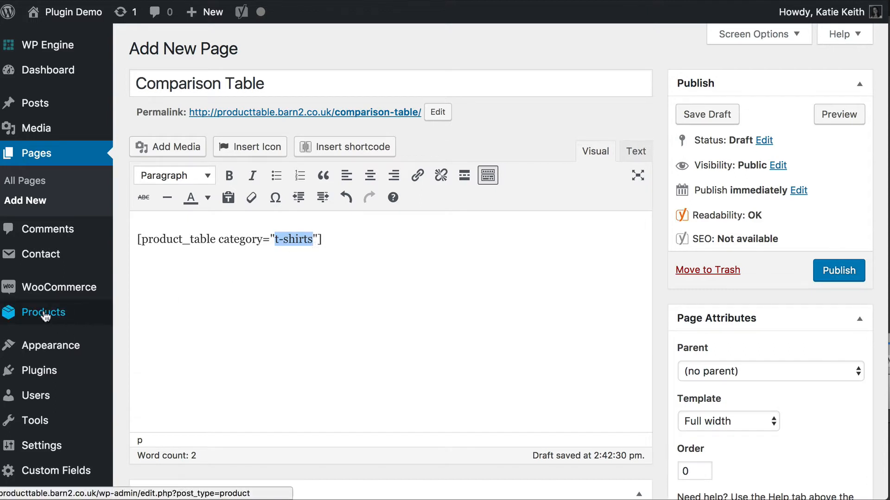
mouse_move(42, 312)
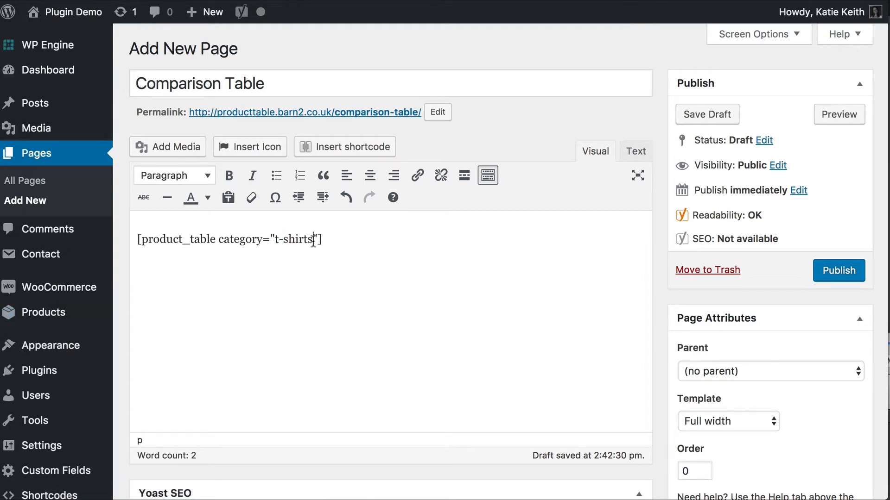
Step: Preview the page showing six t-shirts with name, summary, price and buy columns, then return to the editor
left_click(839, 114)
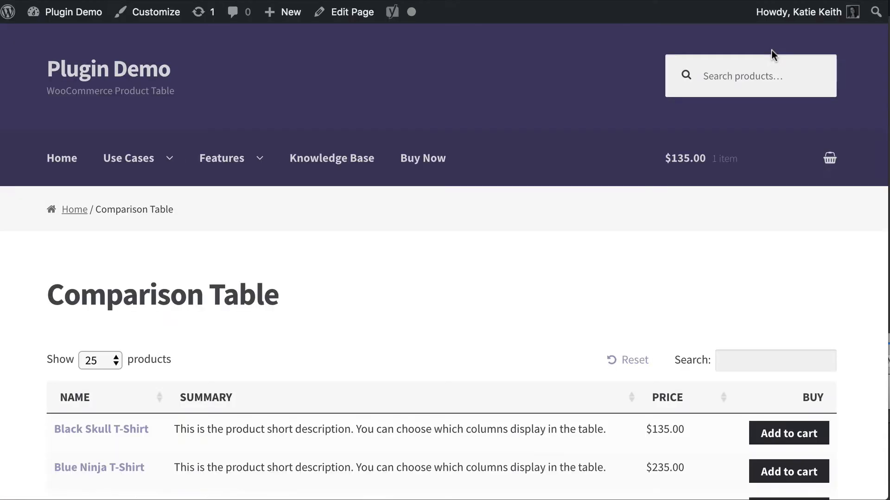
scroll("down", 3)
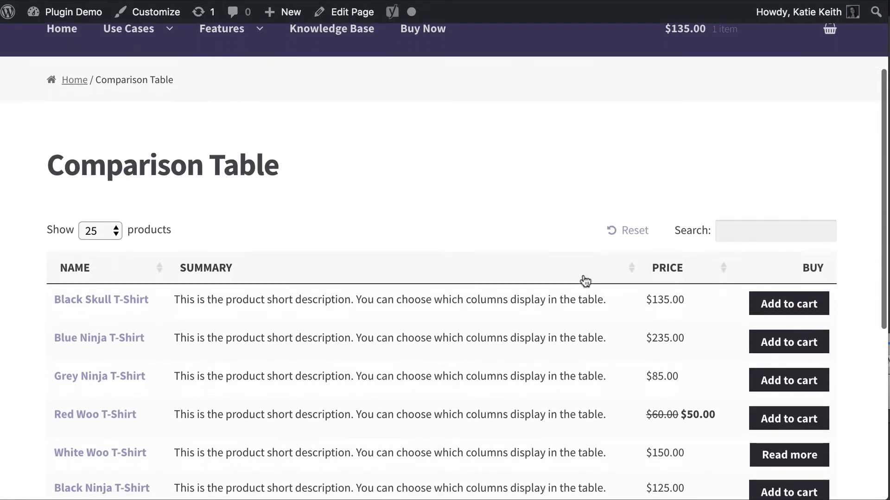
scroll("down", 3)
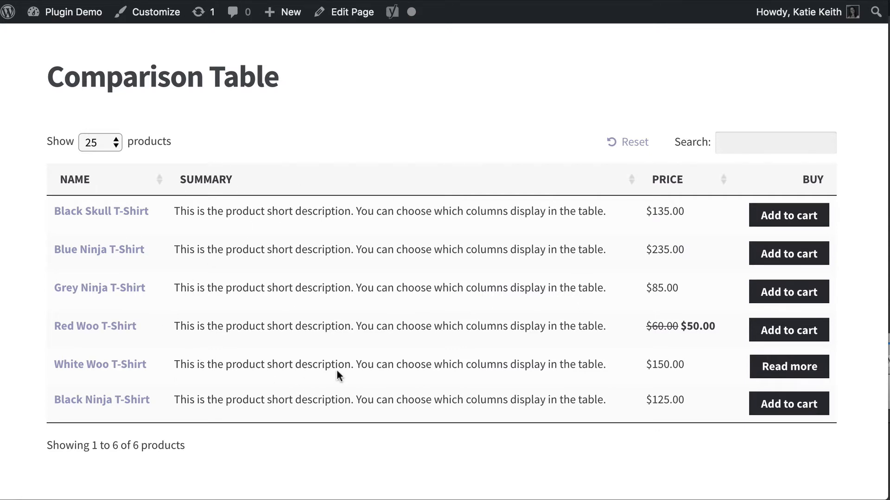
mouse_move(45, 491)
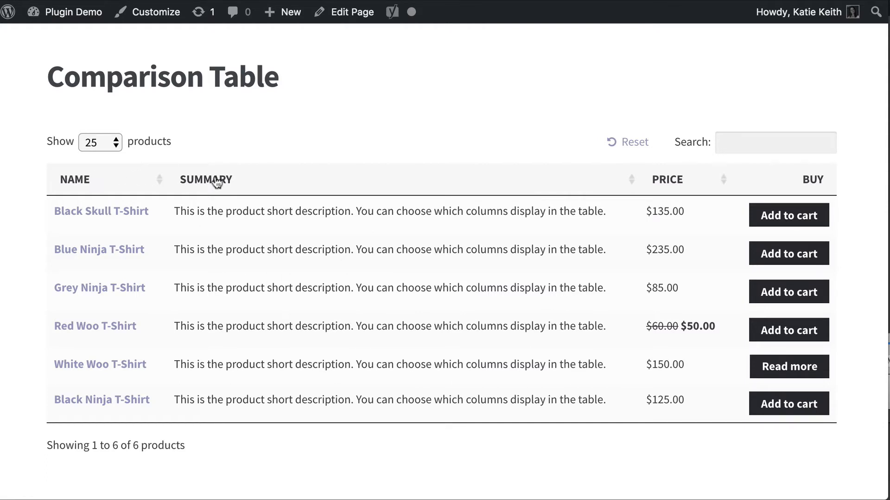
mouse_move(81, 189)
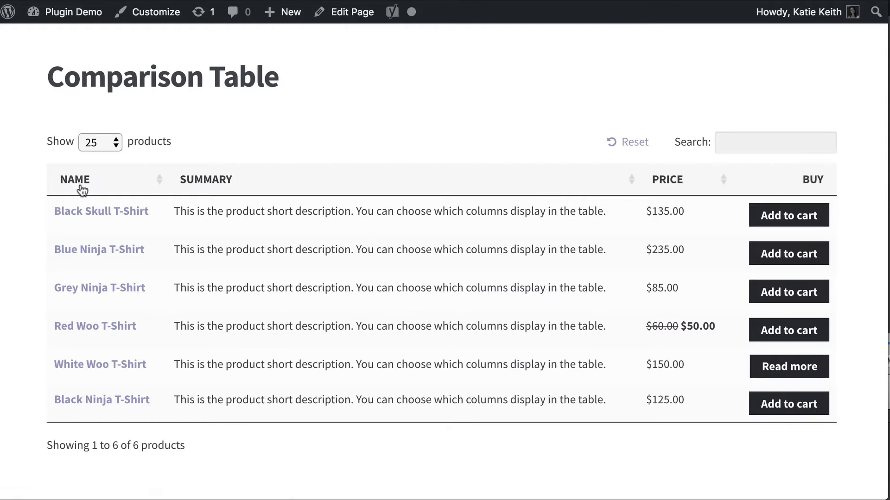
mouse_move(178, 183)
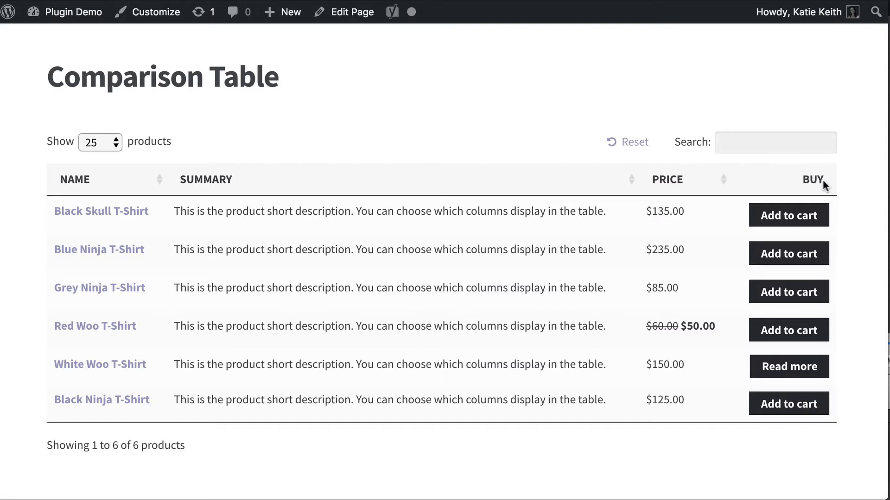
mouse_move(774, 203)
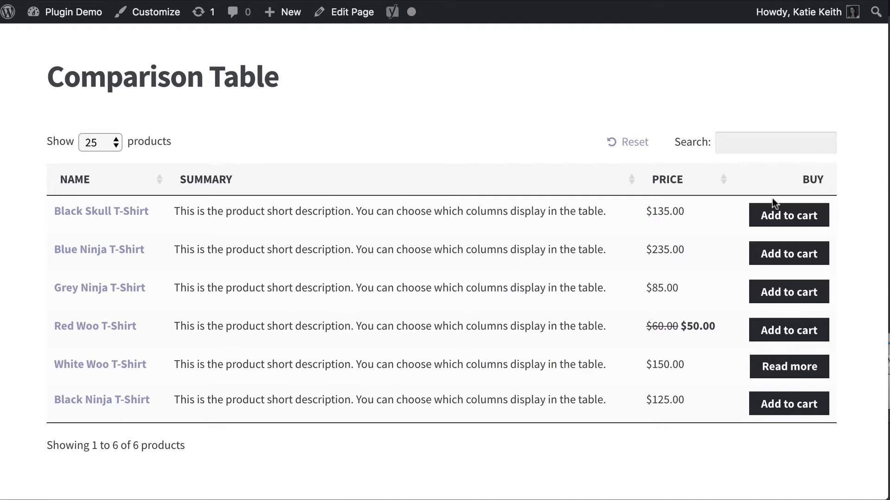
left_click(351, 12)
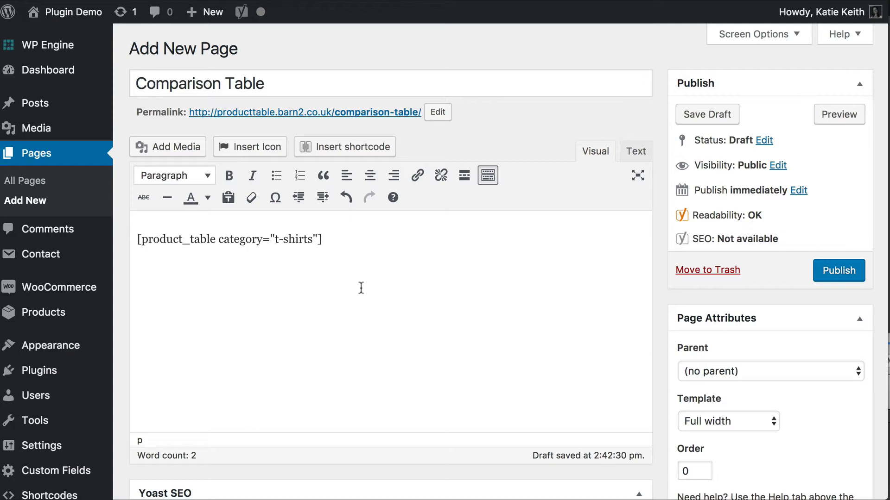
Step: Add columns="image,name,categories, to the product_table shortcode
type("column")
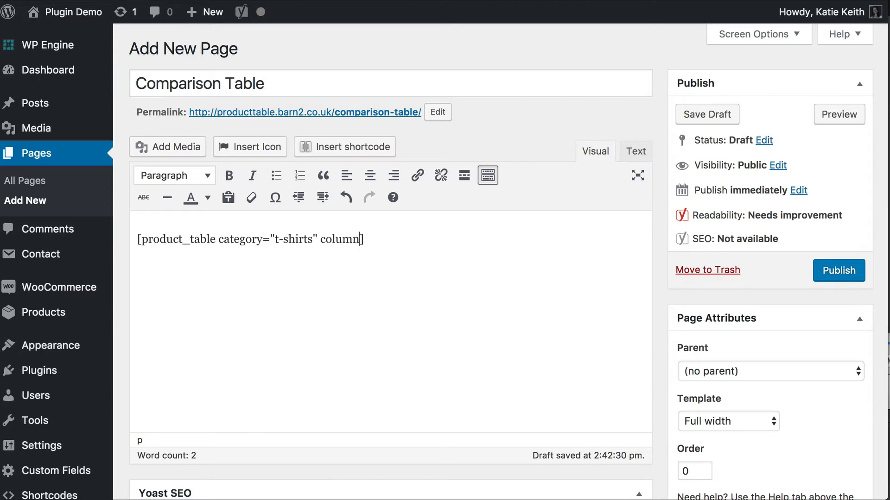
type("s=")
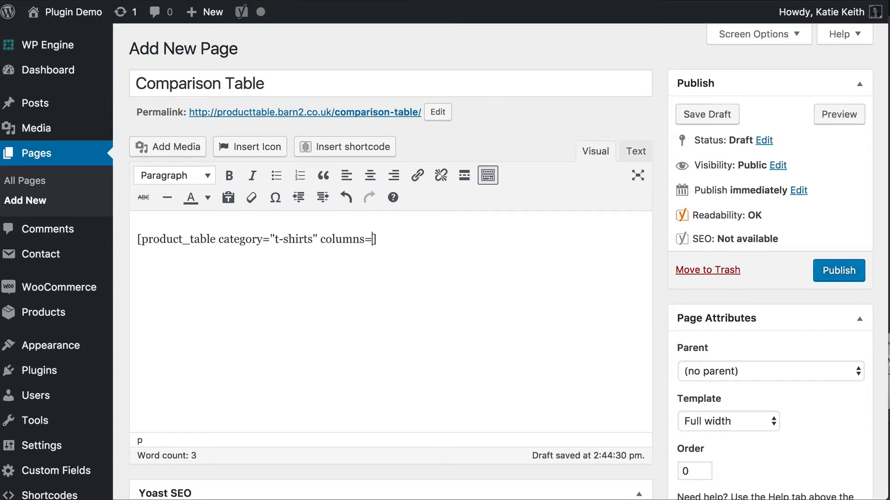
type("\"")
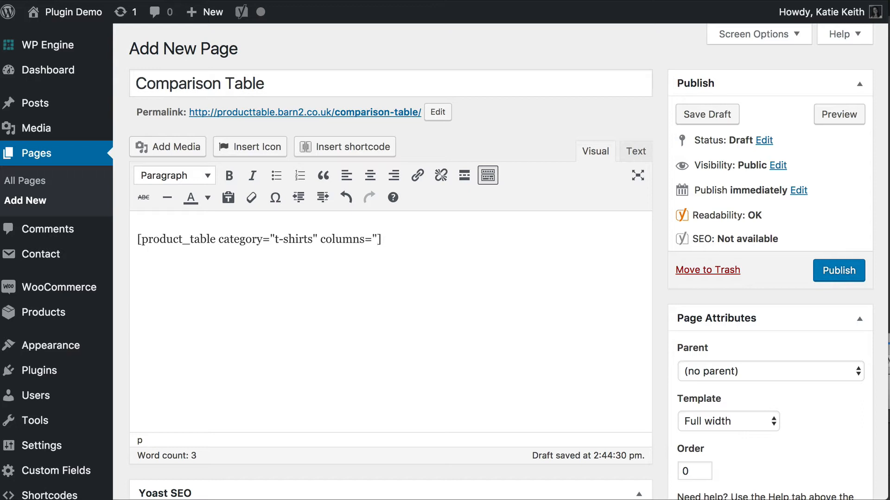
type("image")
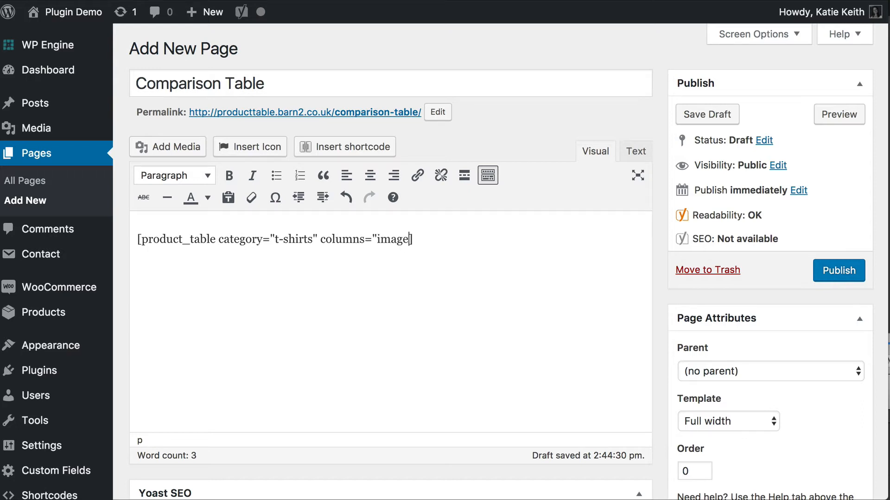
type(",")
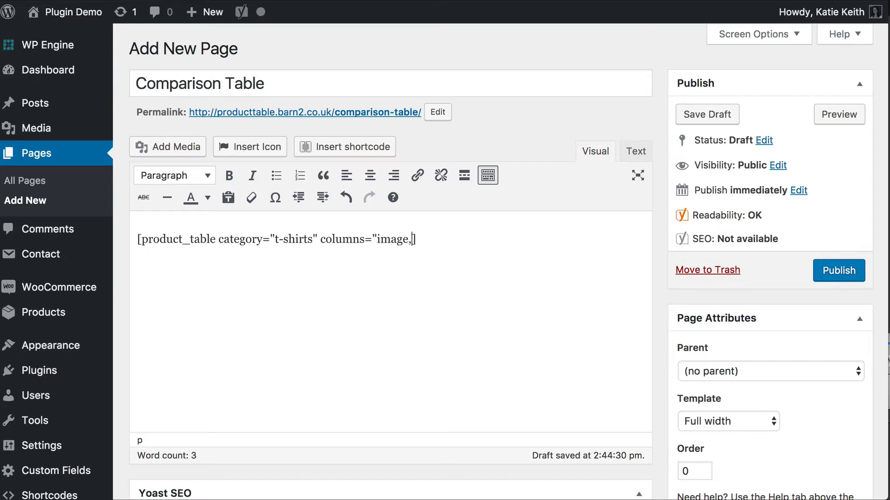
type("nam")
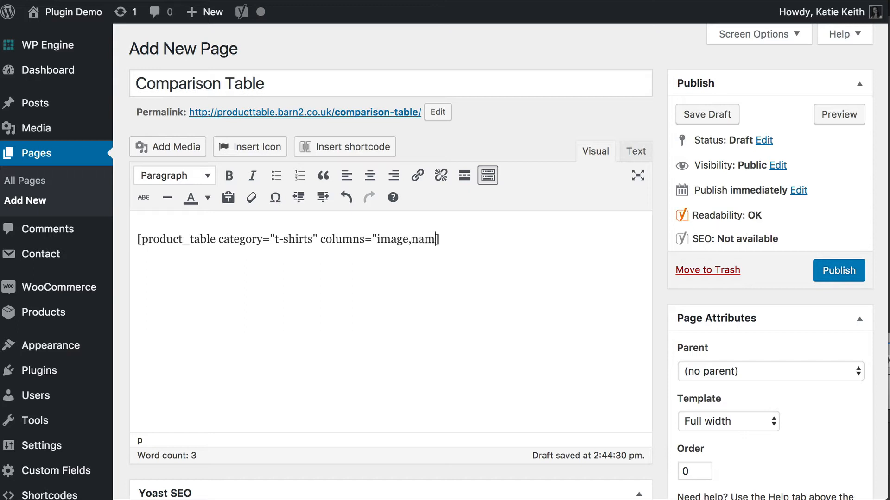
type("e,")
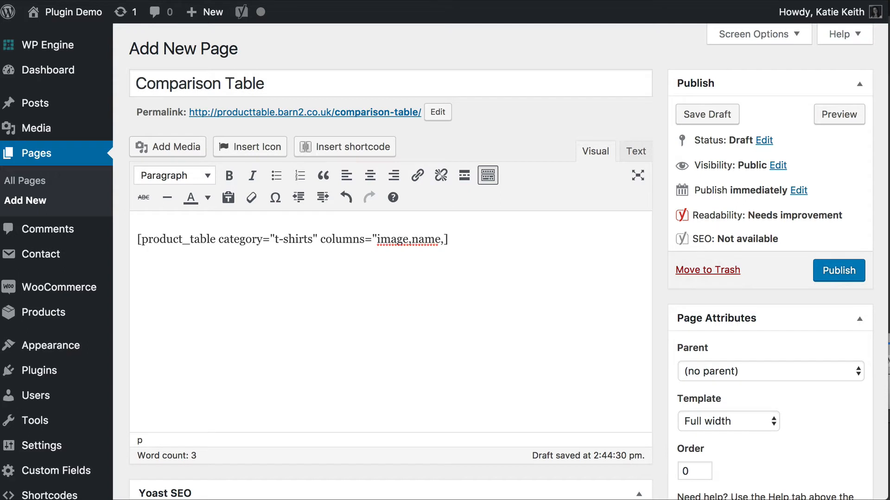
type("cate")
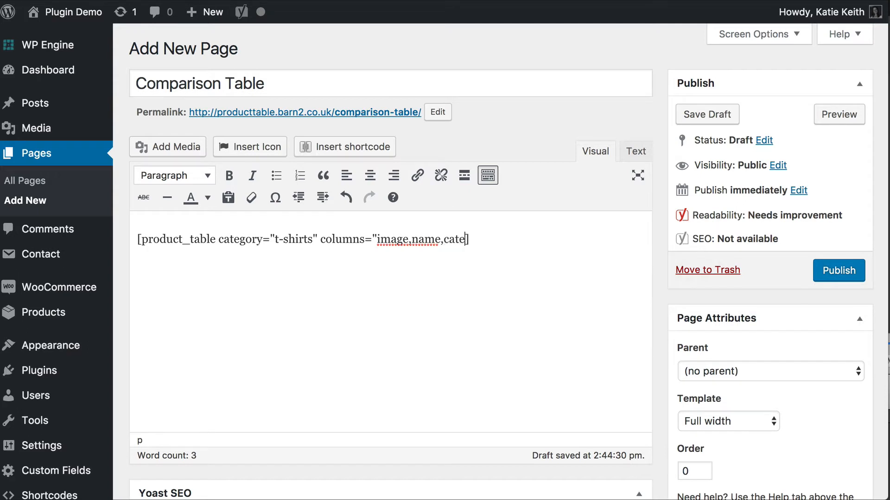
type("gories,")
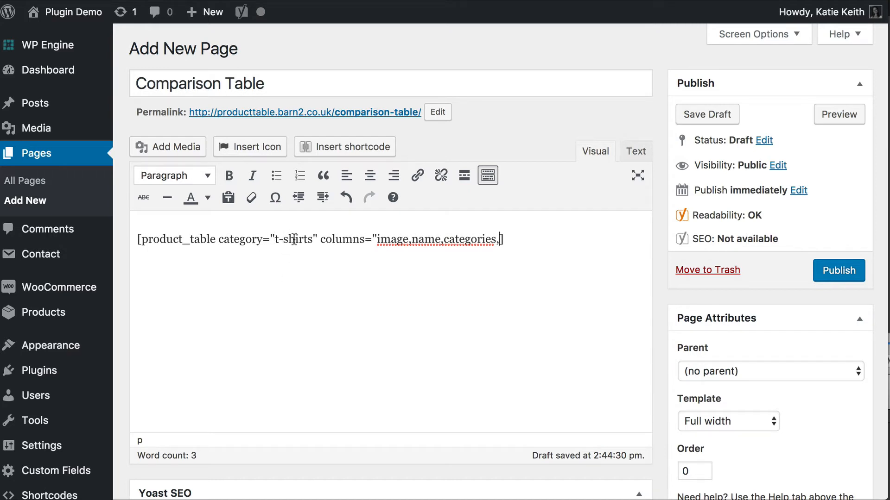
mouse_move(472, 238)
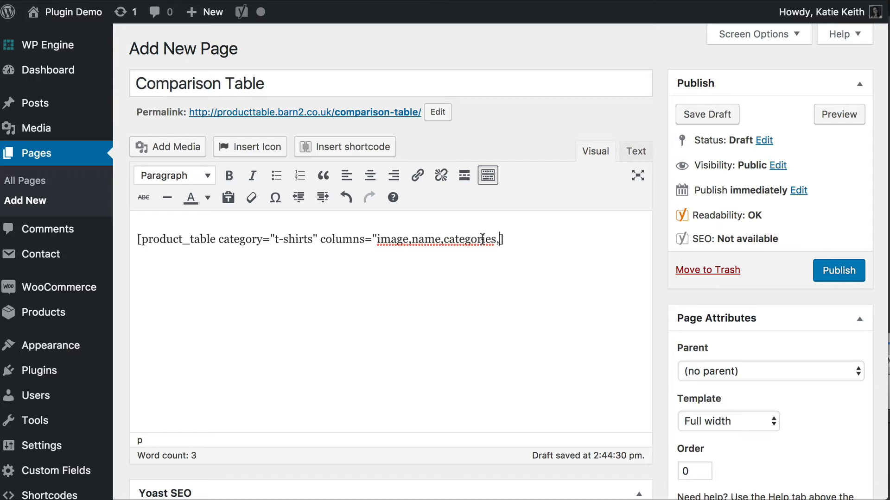
mouse_move(42, 313)
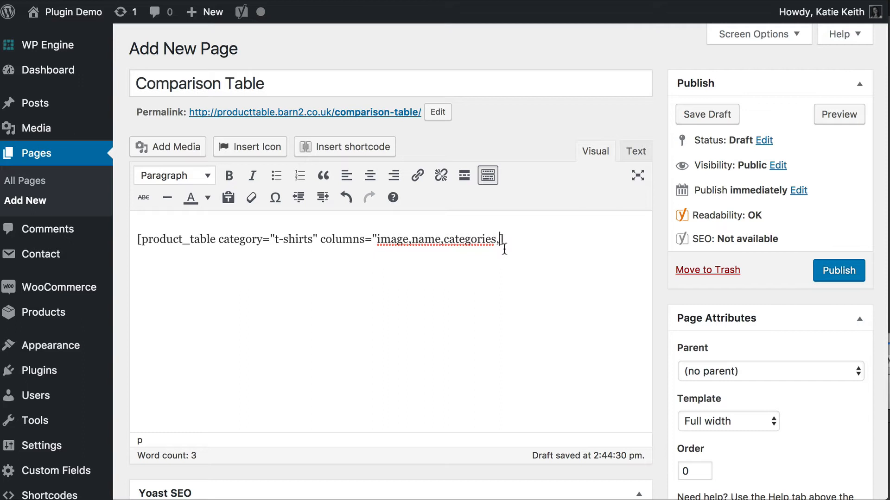
Step: Complete the columns list with att:color,att:size,tags,price,add-to-cart"
type("att:")
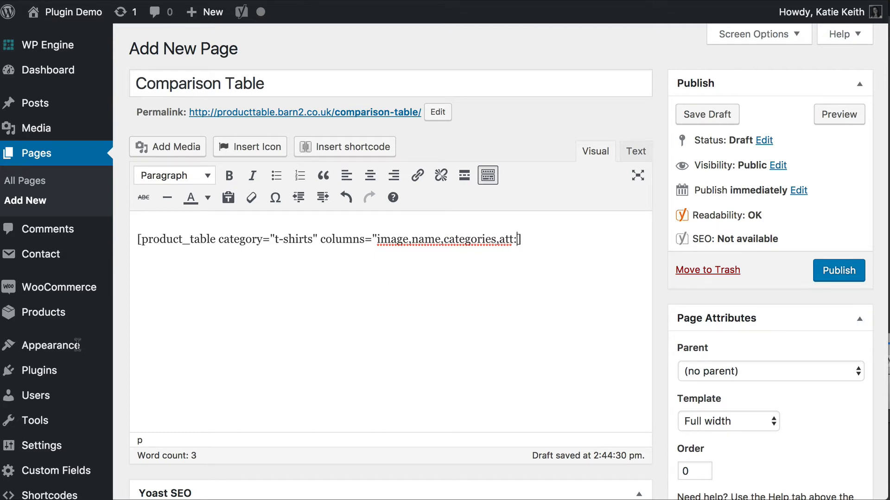
mouse_move(38, 312)
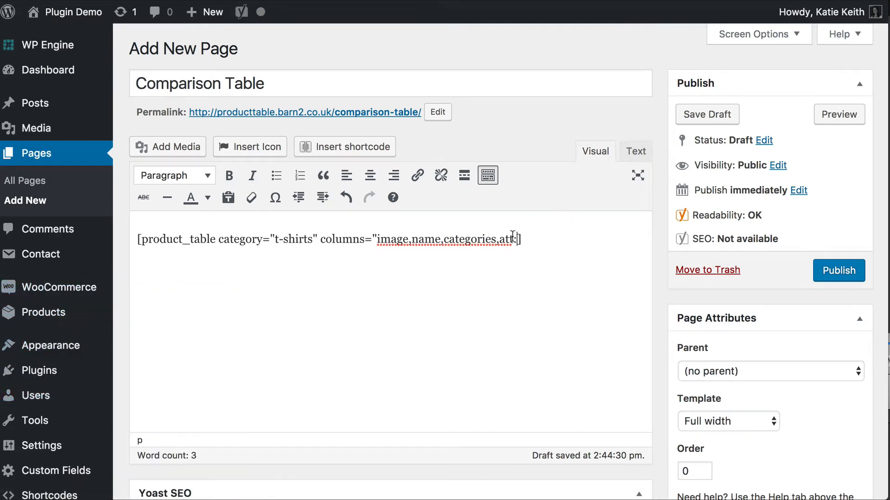
type(":color")
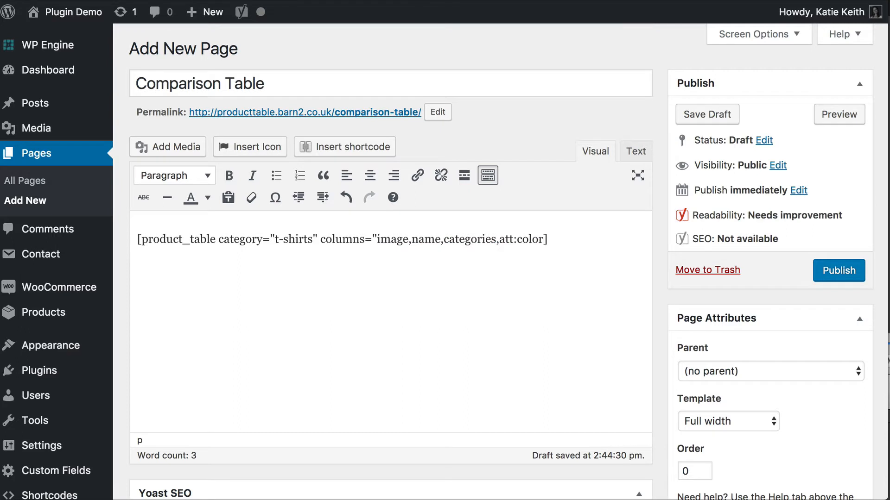
type(",")
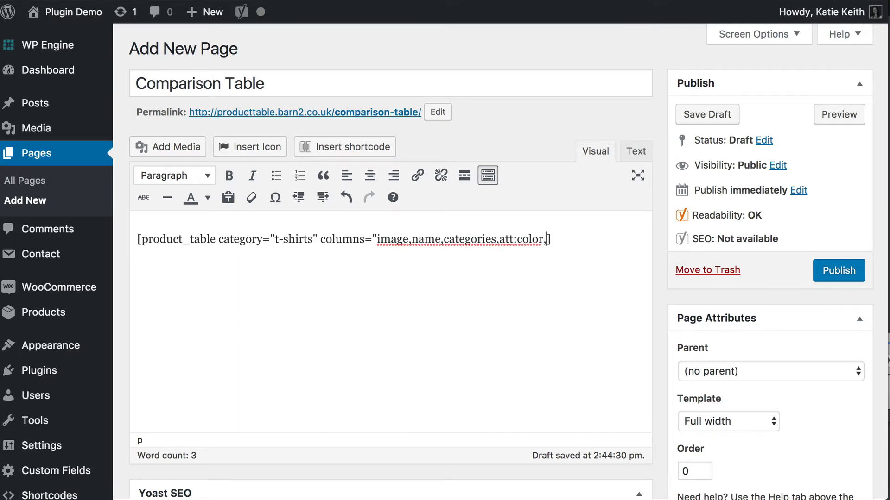
type("att:s")
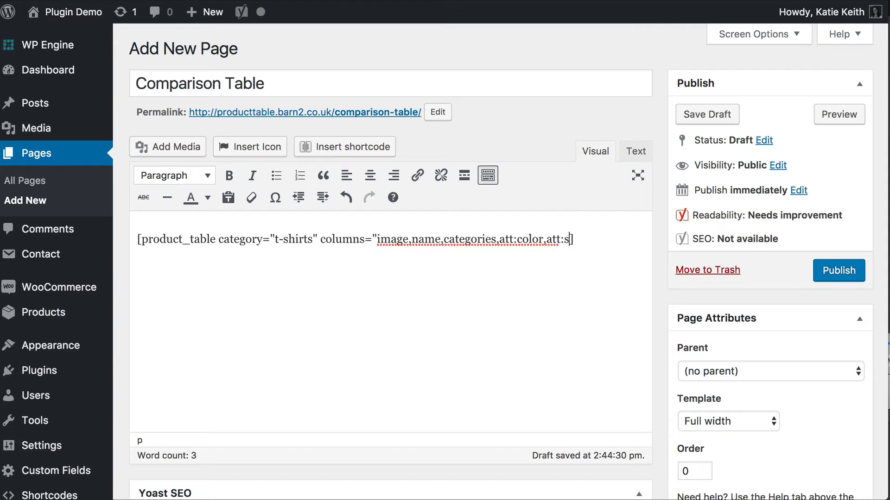
type("ize]")
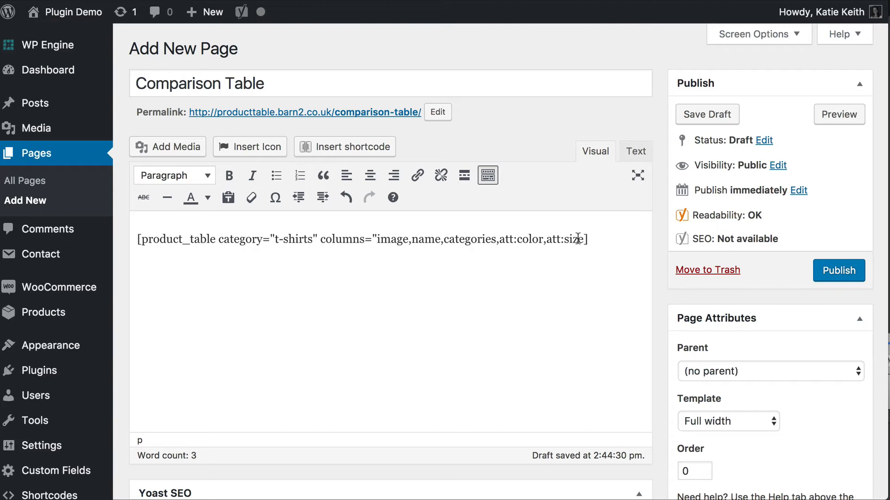
type(",tags")
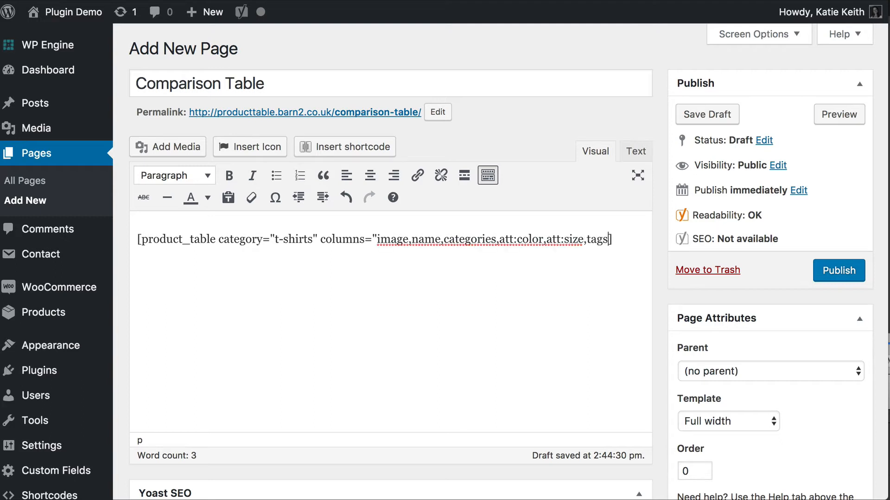
type(",")
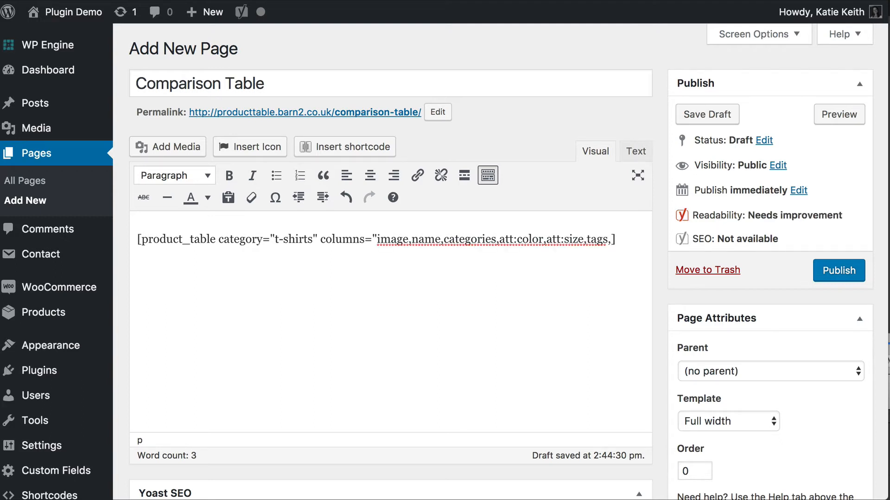
type("price")
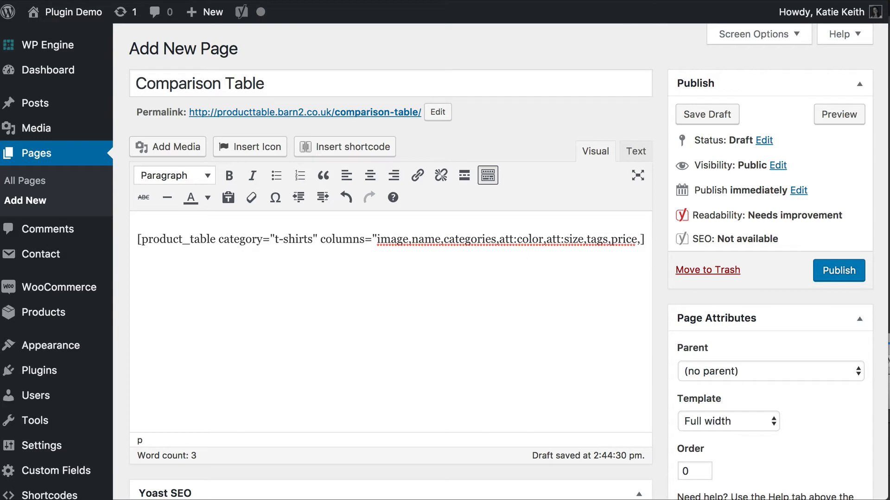
type(",add-to-c")
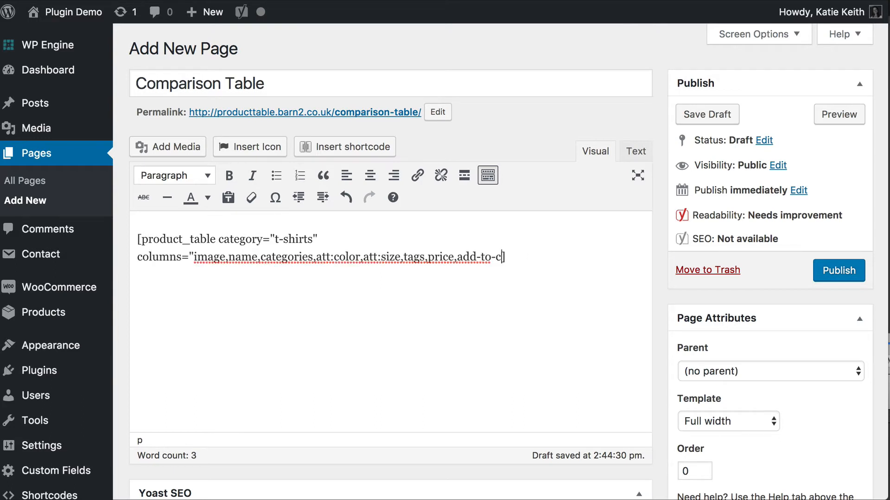
type("art\"")
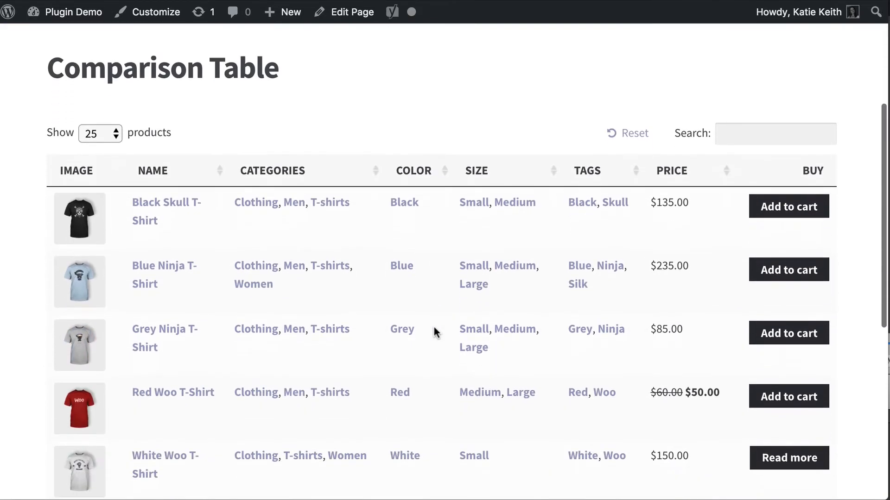
scroll("down", 3)
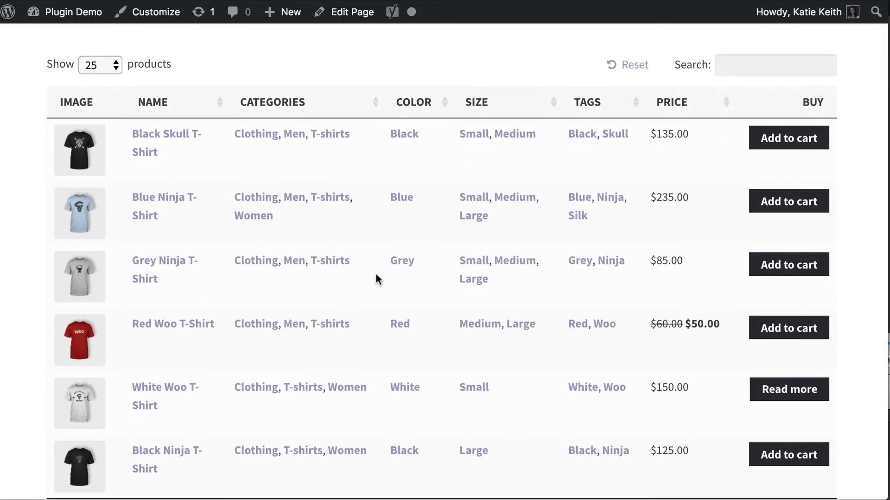
mouse_move(121, 363)
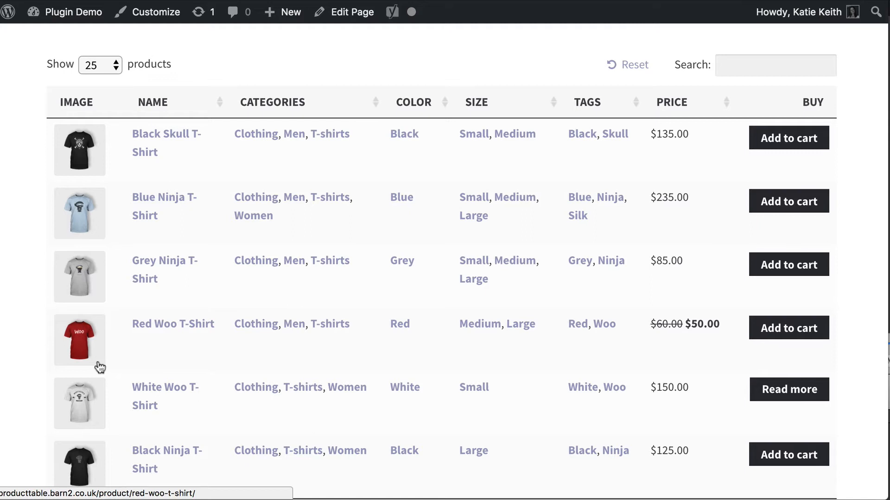
mouse_move(73, 390)
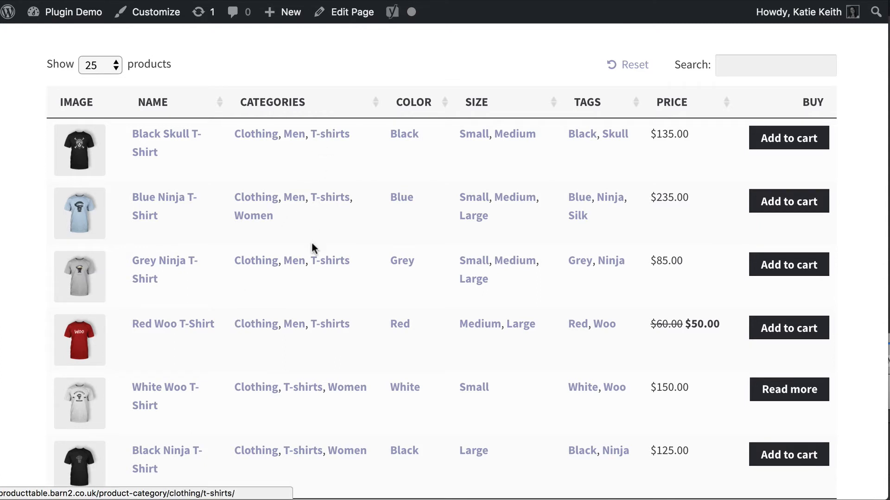
mouse_move(293, 133)
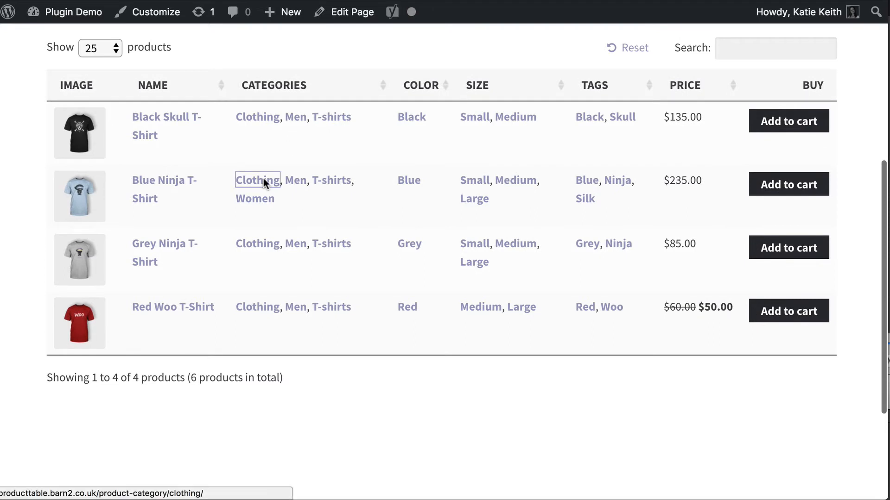
left_click(318, 179)
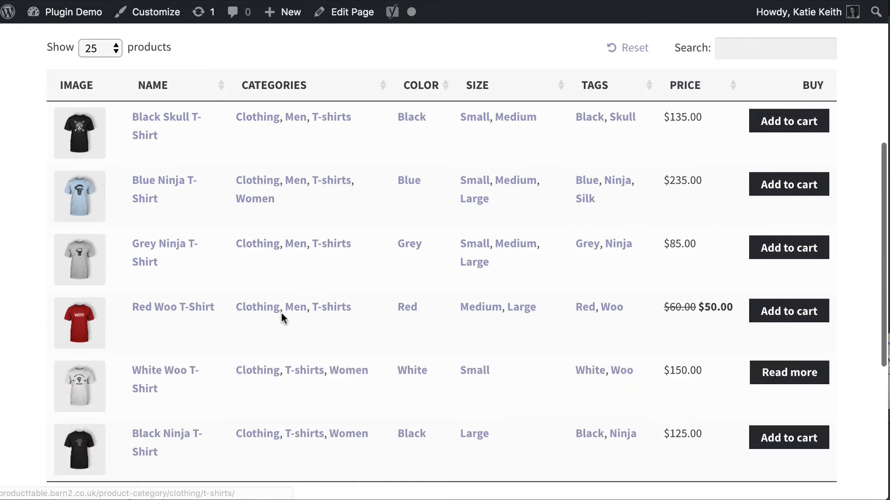
mouse_move(412, 117)
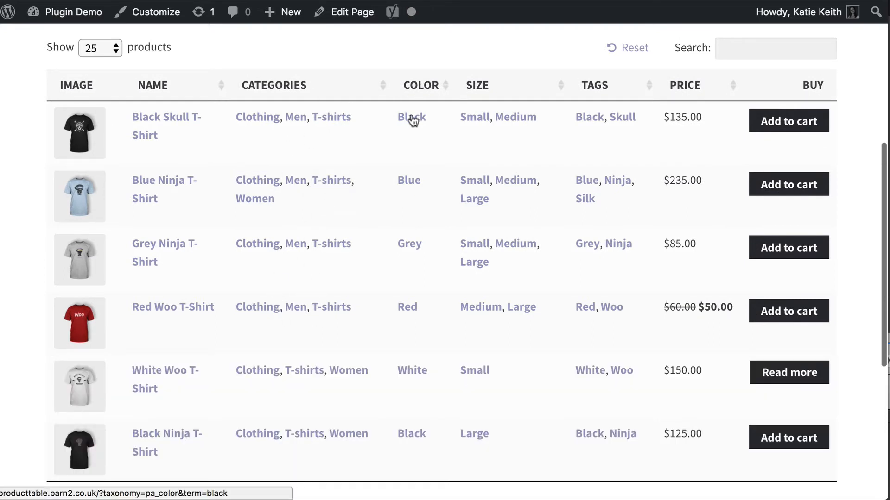
left_click(411, 117)
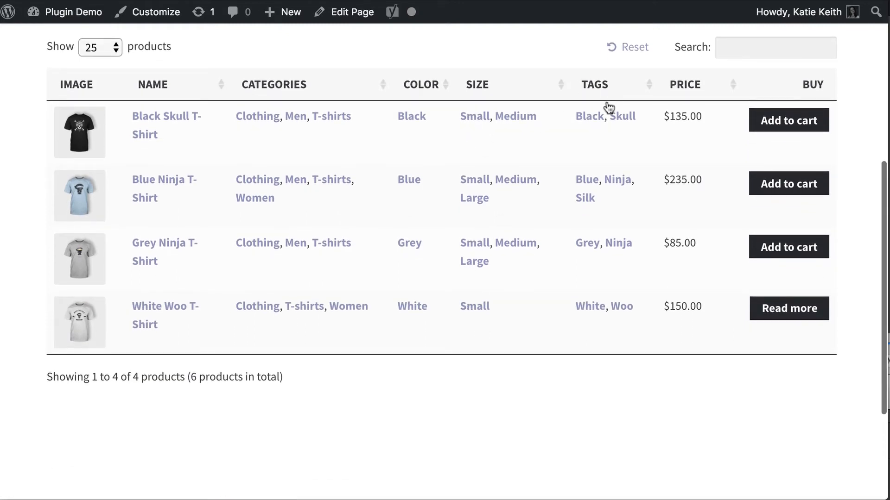
scroll("down", 3)
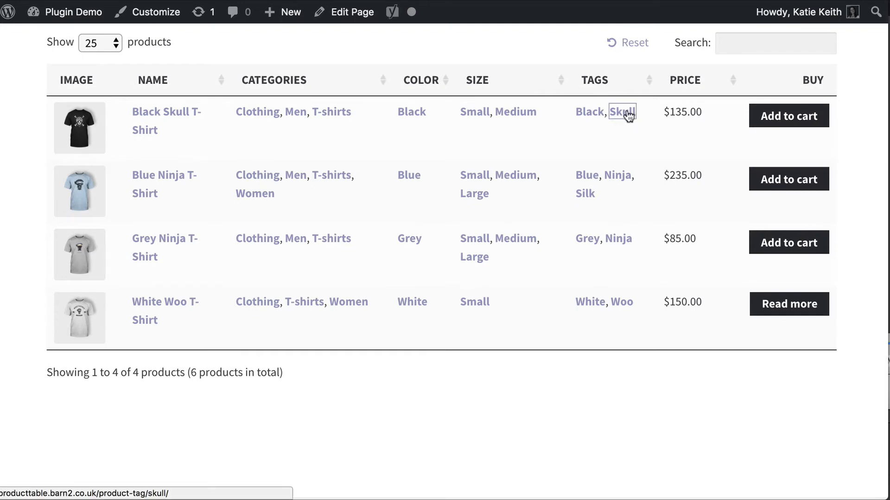
left_click(626, 112)
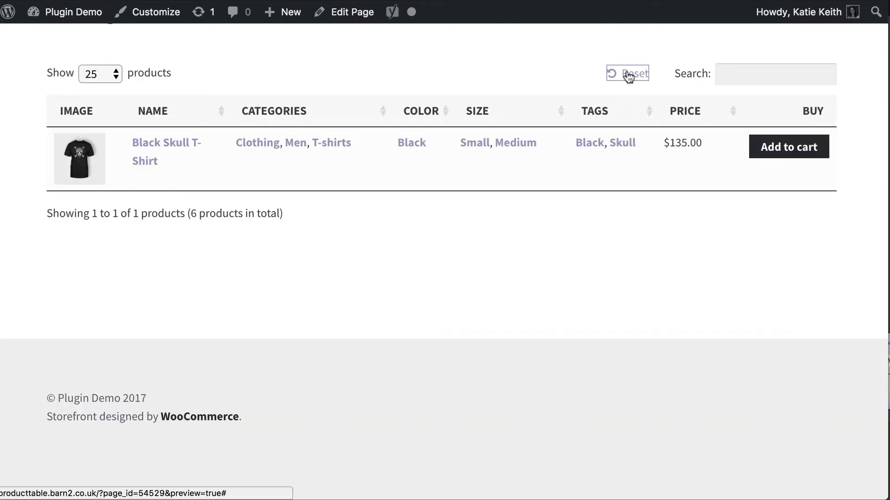
left_click(627, 74)
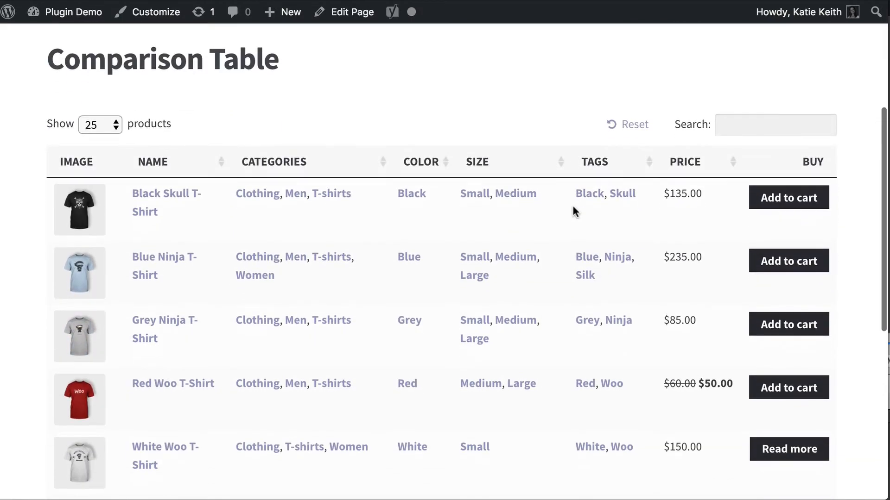
mouse_move(343, 206)
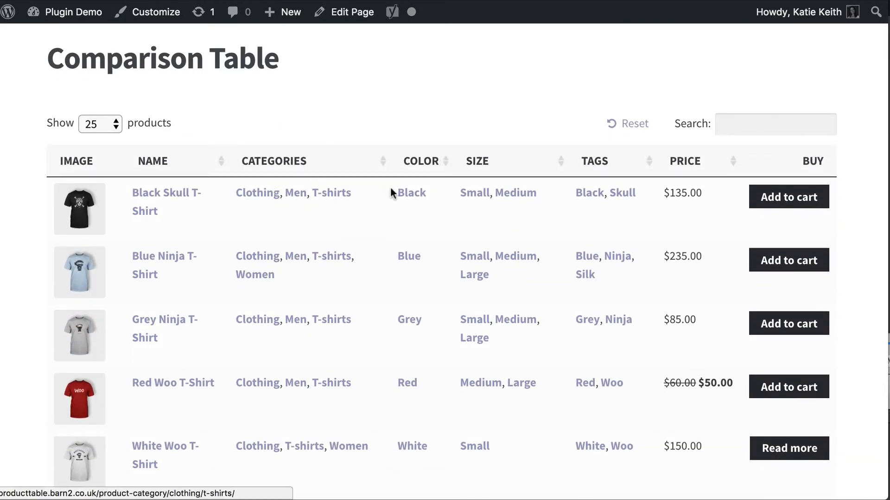
mouse_move(598, 182)
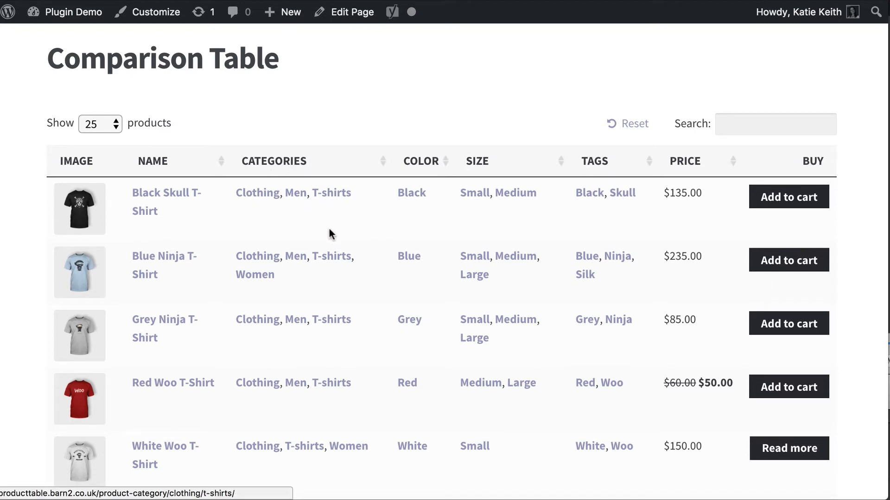
mouse_move(385, 252)
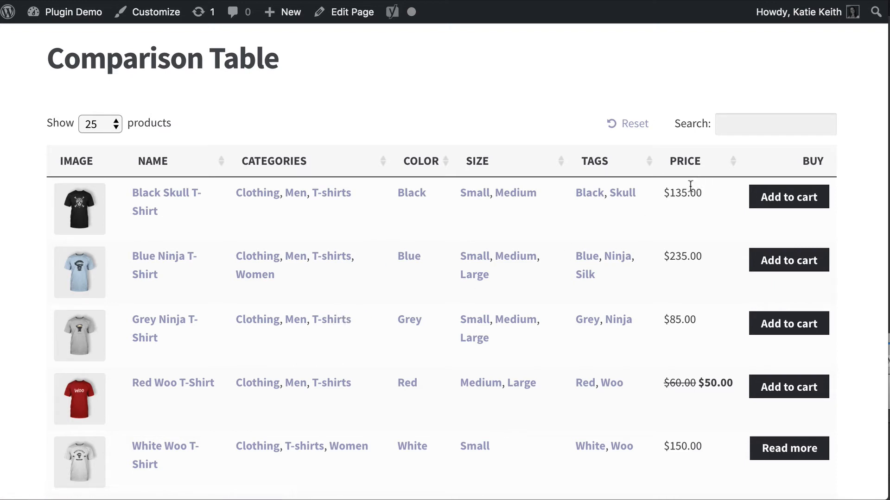
Step: Sort the Comparison Table preview by the Price column, toggling the sort direction
left_click(685, 160)
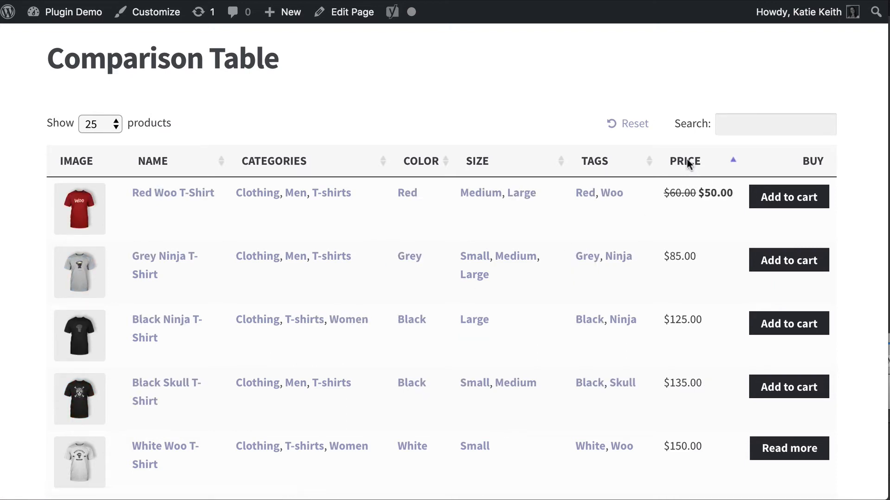
left_click(684, 161)
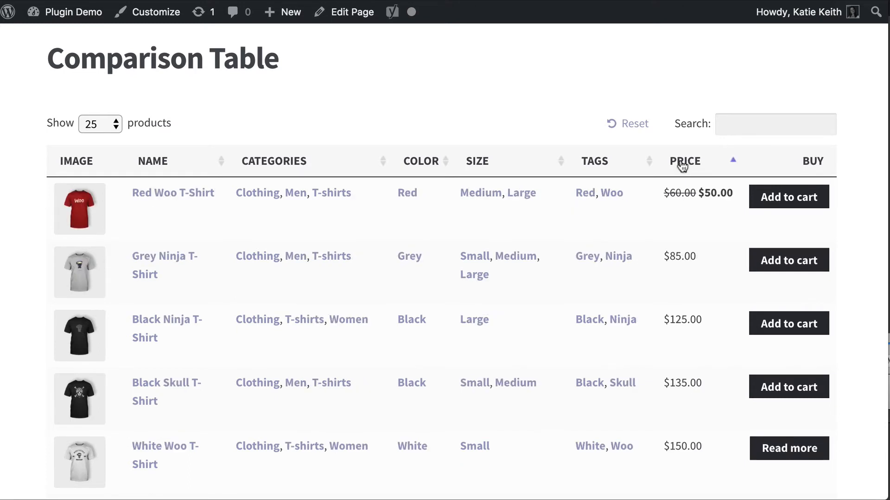
left_click(685, 160)
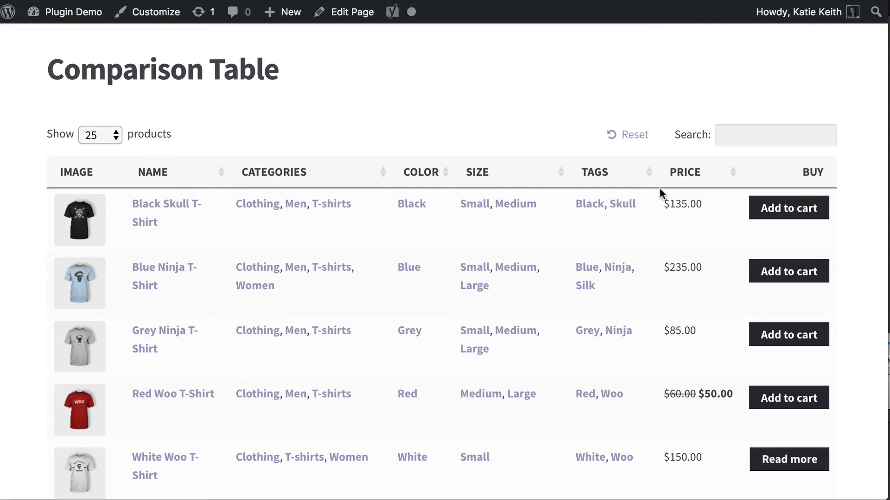
mouse_move(270, 140)
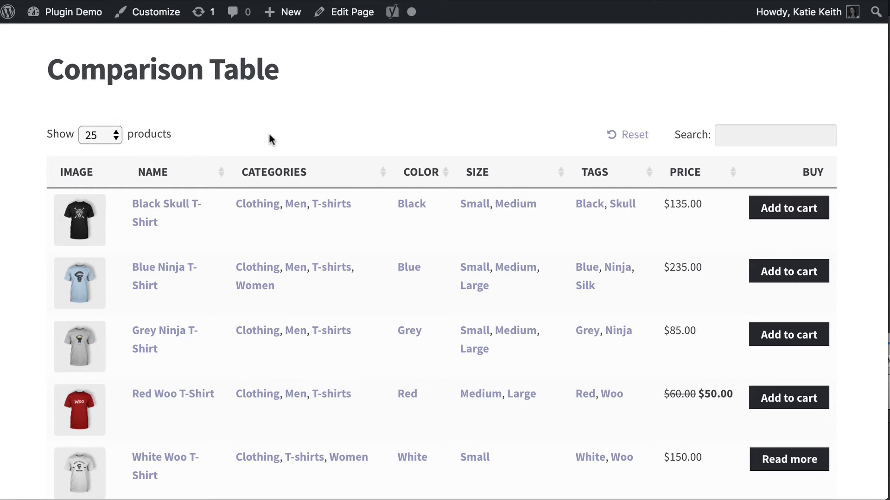
mouse_move(216, 144)
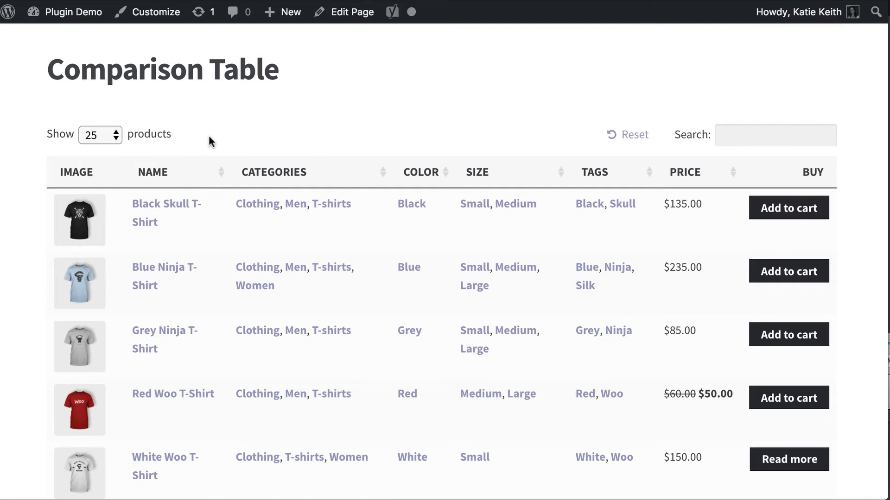
mouse_move(478, 175)
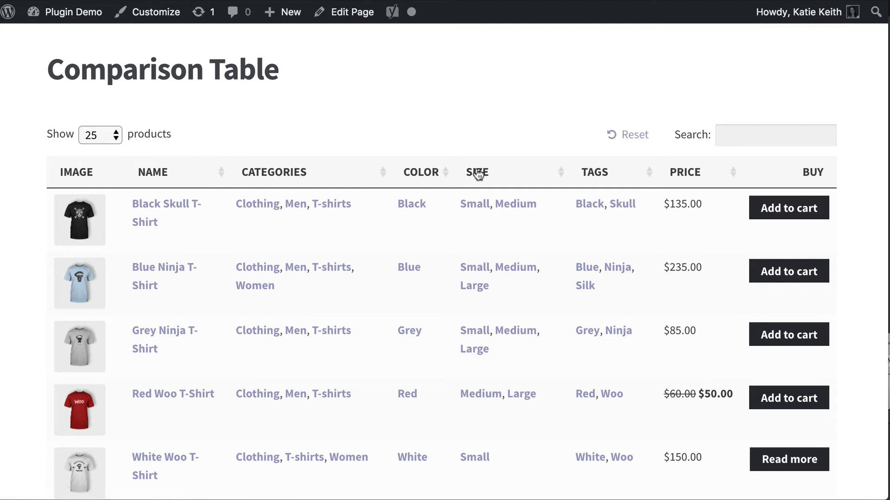
mouse_move(631, 186)
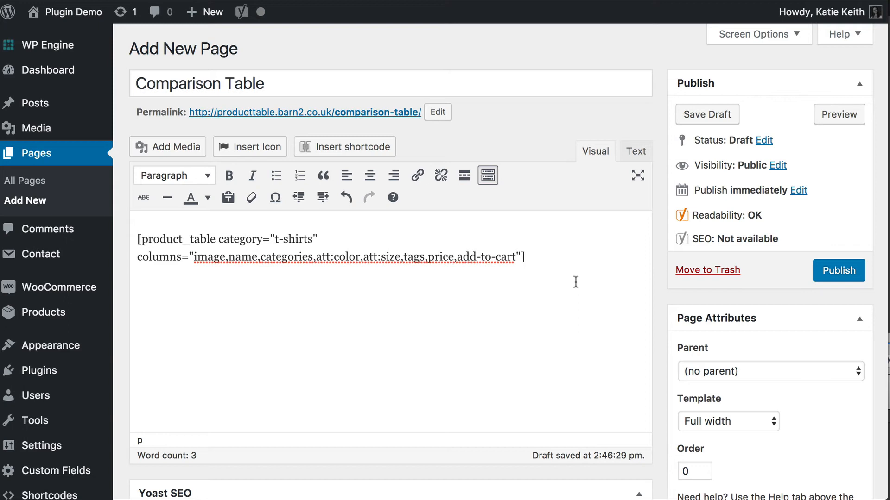
Step: Add filters="categories,tags,att:size,att:color" to the product_table shortcode
type("filters=\"")
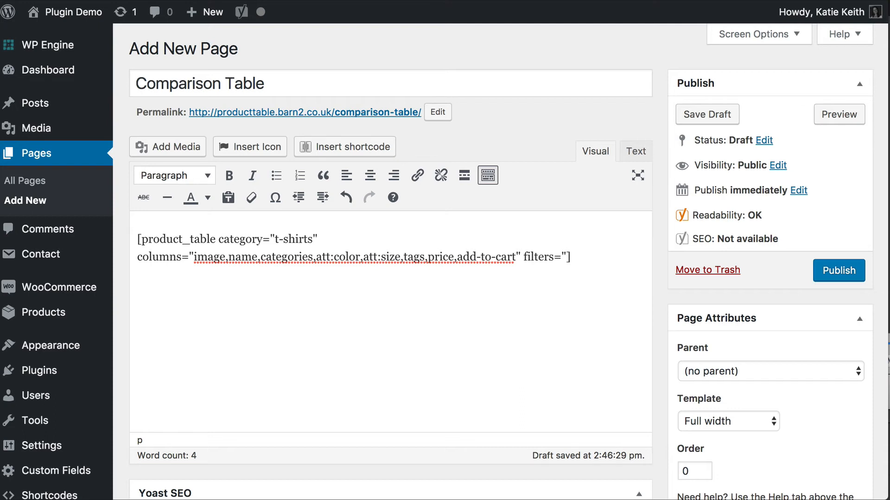
type("cate")
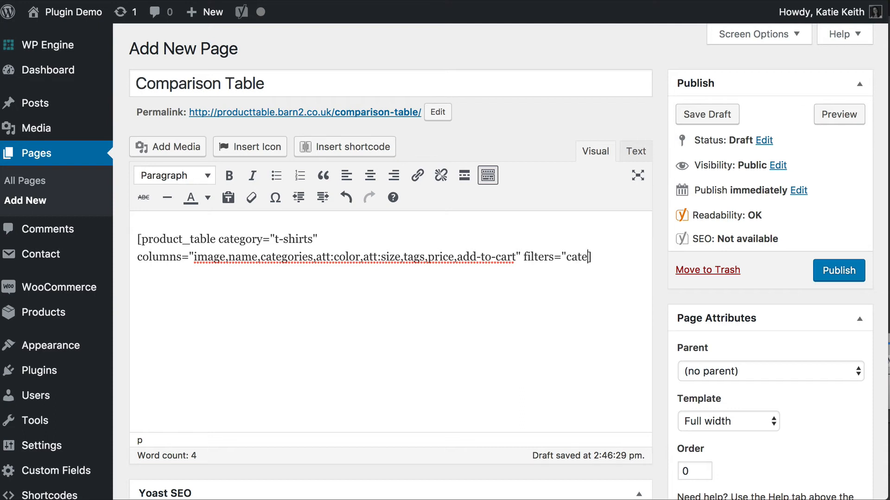
type("gories")
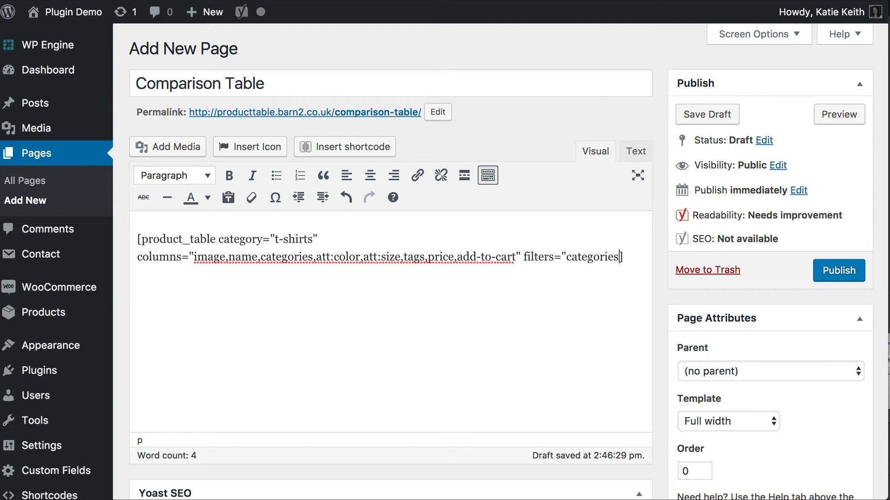
type(",tags,")
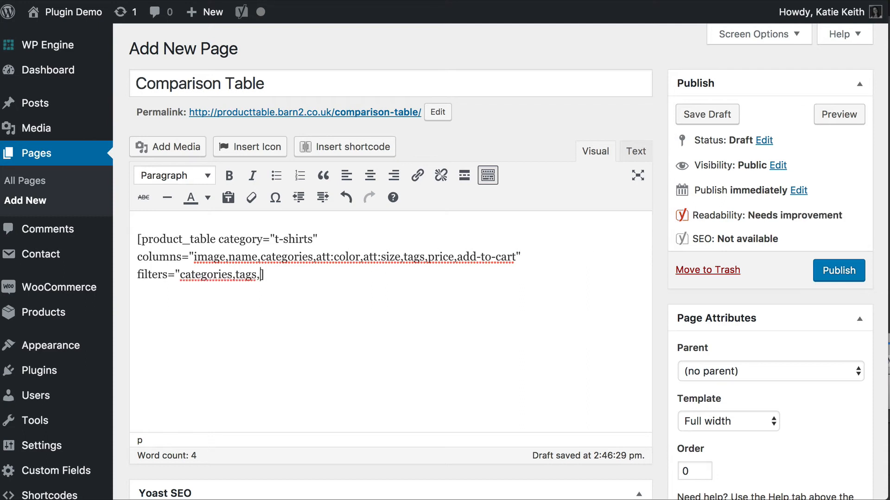
type("att")
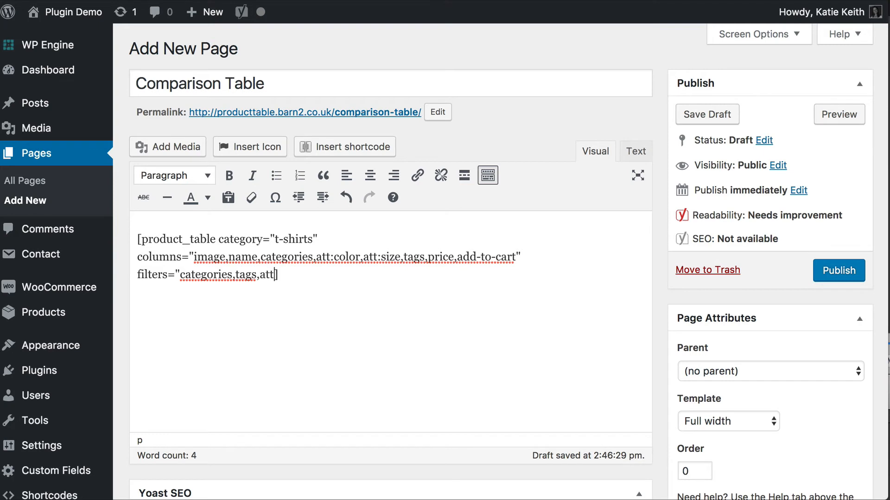
type("]")
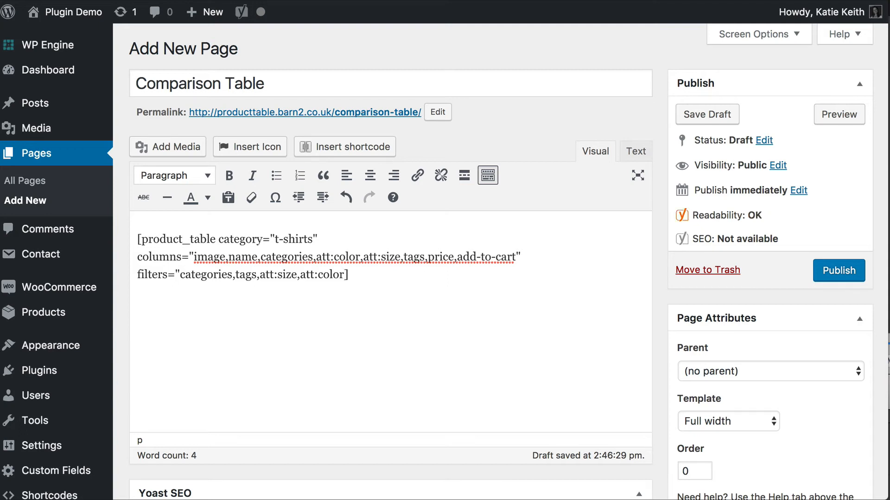
type("\"")
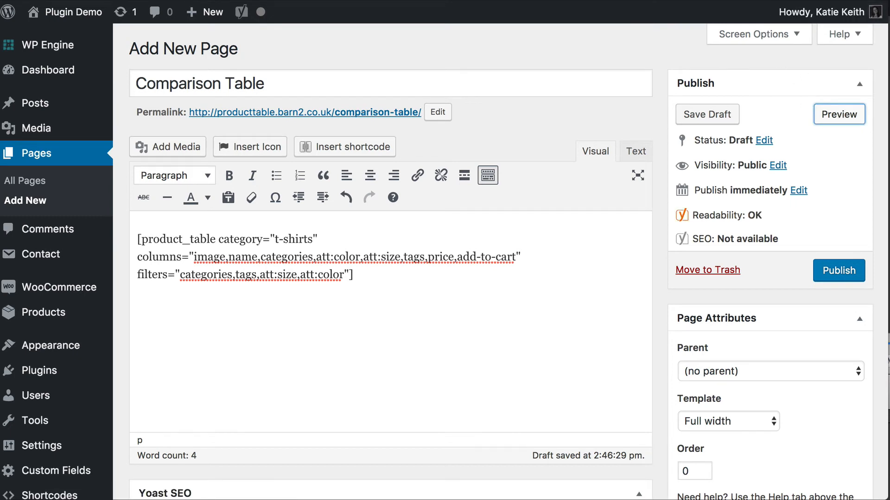
Step: Preview the page and look over the new category and tag filter dropdowns
left_click(839, 114)
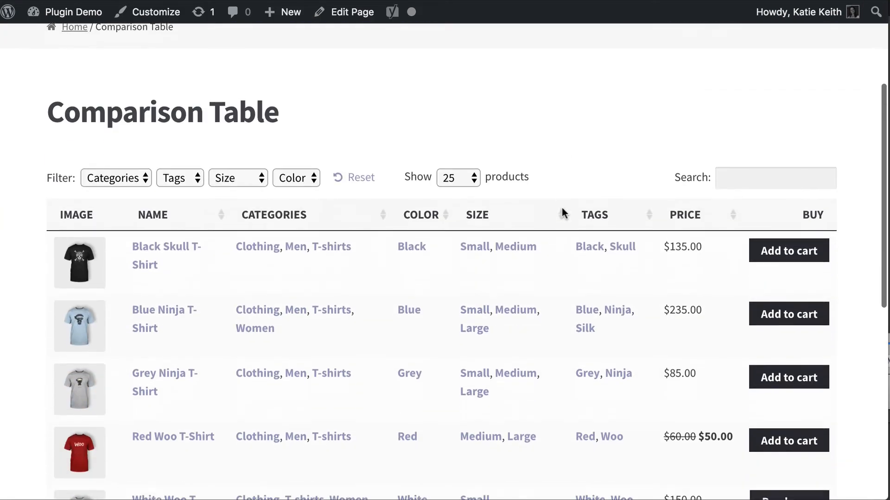
scroll("down", 3)
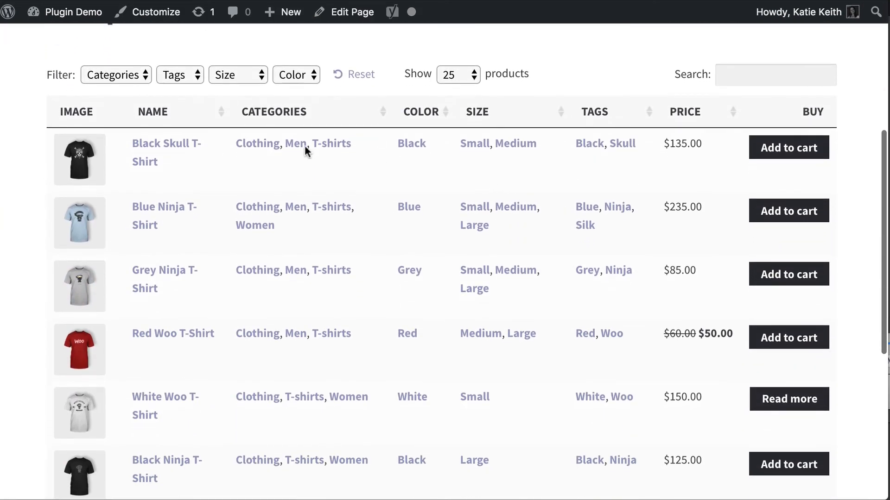
left_click(116, 74)
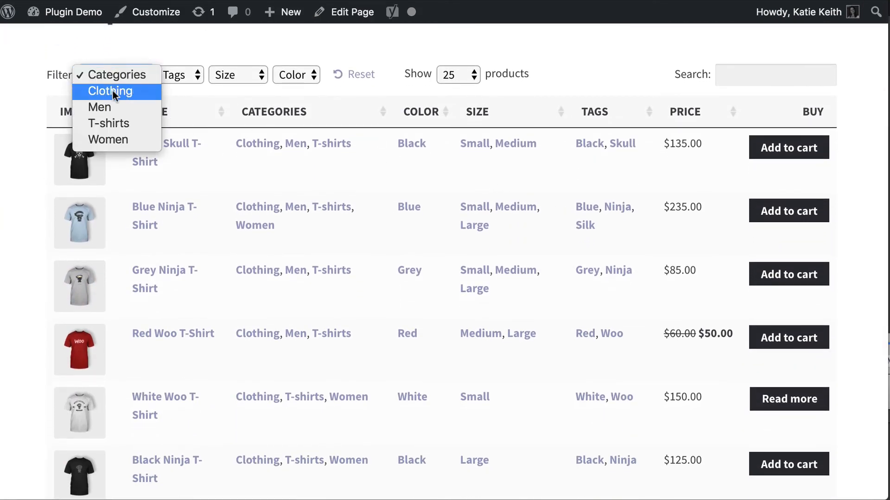
left_click(182, 74)
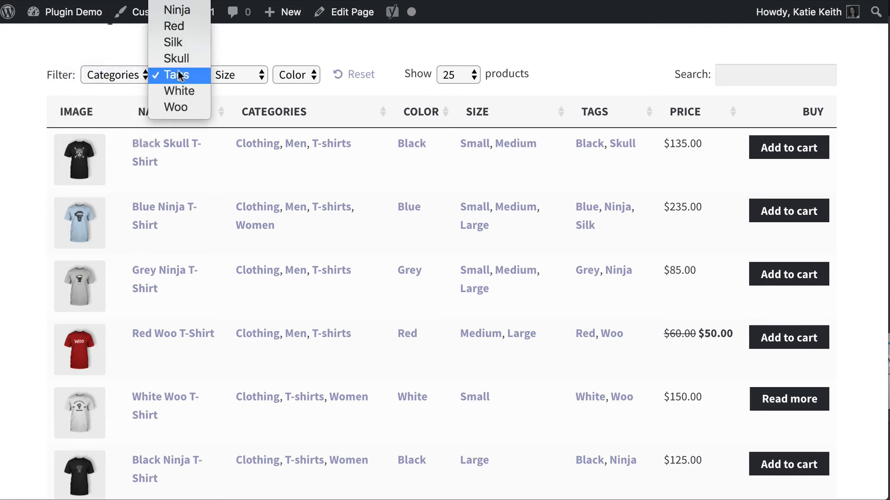
Step: Narrow the t-shirts to the Skull tag, then to Black, resetting the filters afterwards
left_click(177, 58)
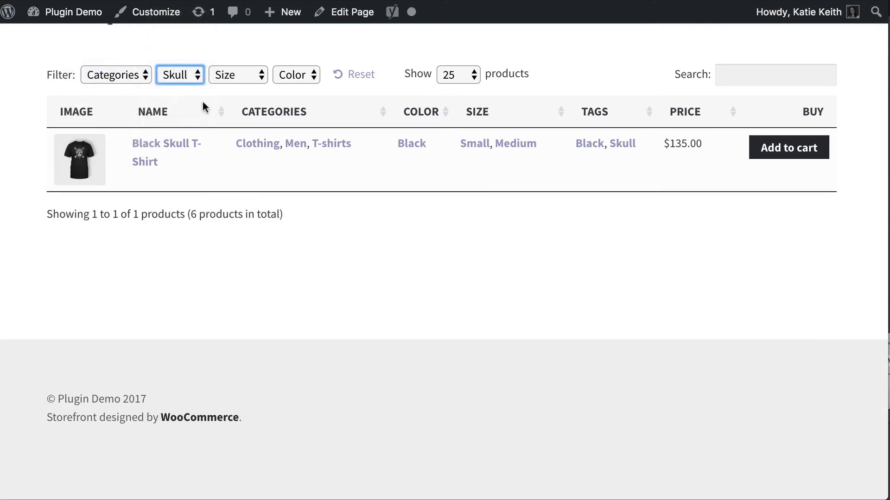
left_click(788, 148)
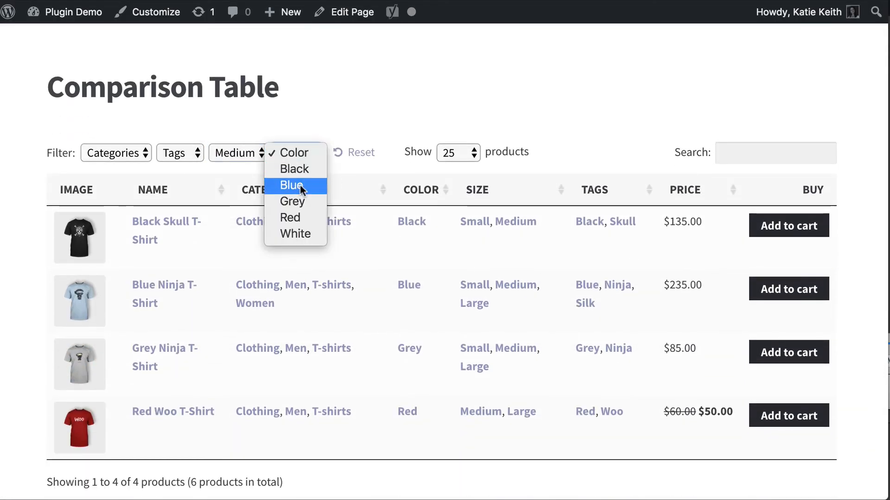
left_click(294, 168)
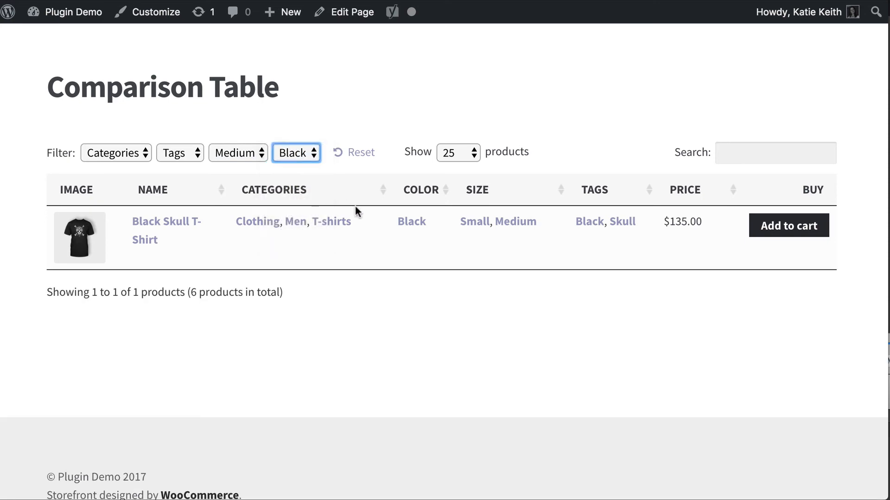
left_click(788, 225)
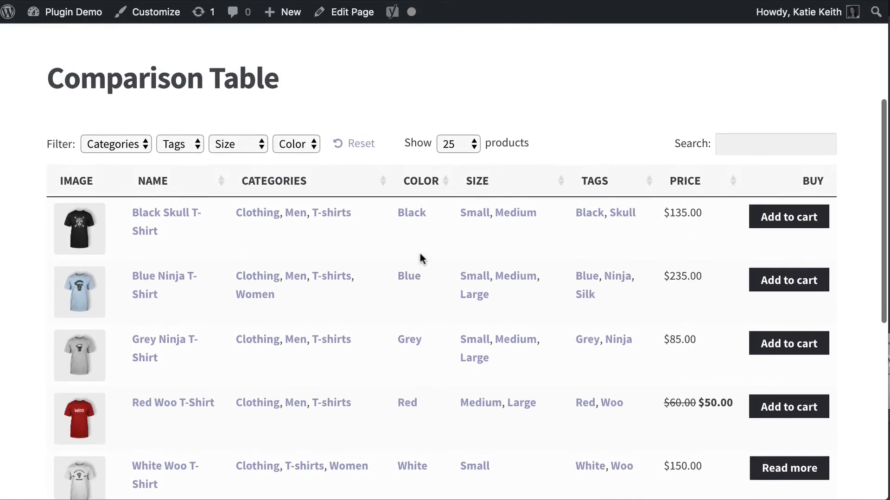
mouse_move(355, 180)
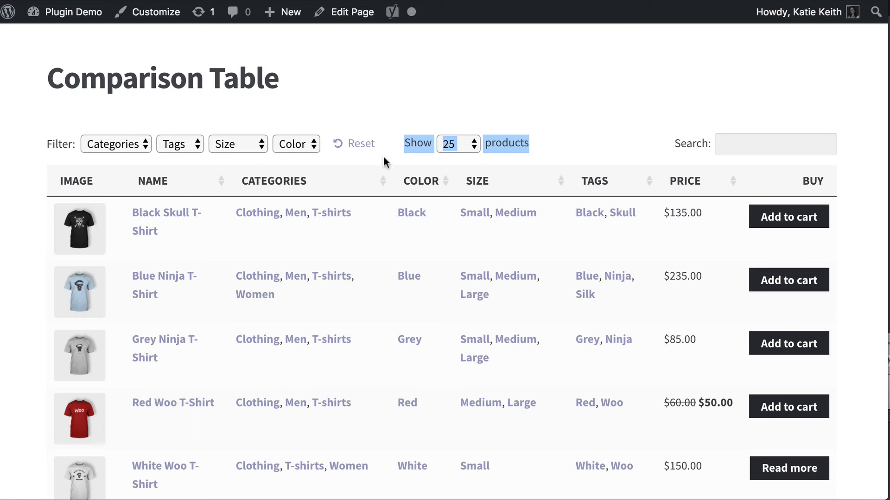
mouse_move(148, 163)
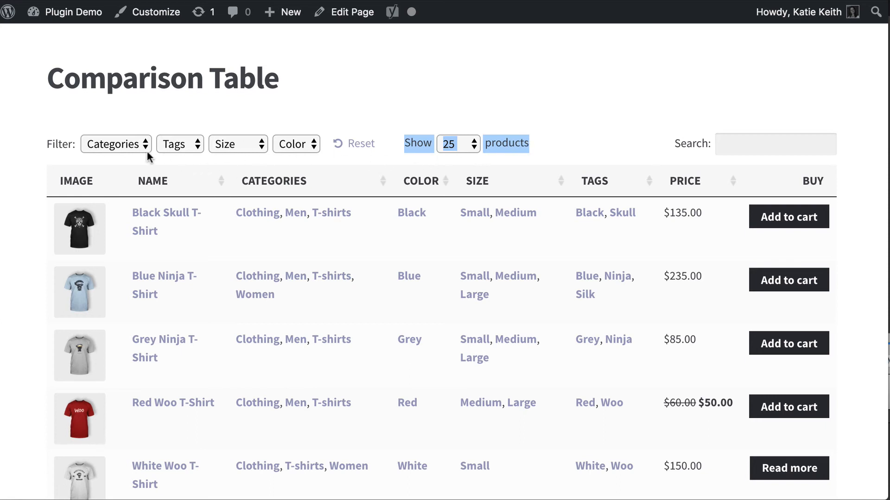
mouse_move(52, 149)
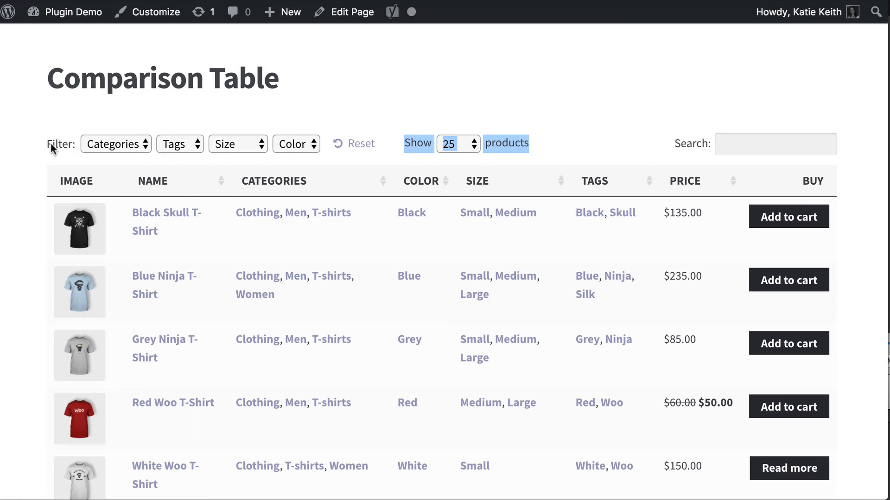
mouse_move(588, 145)
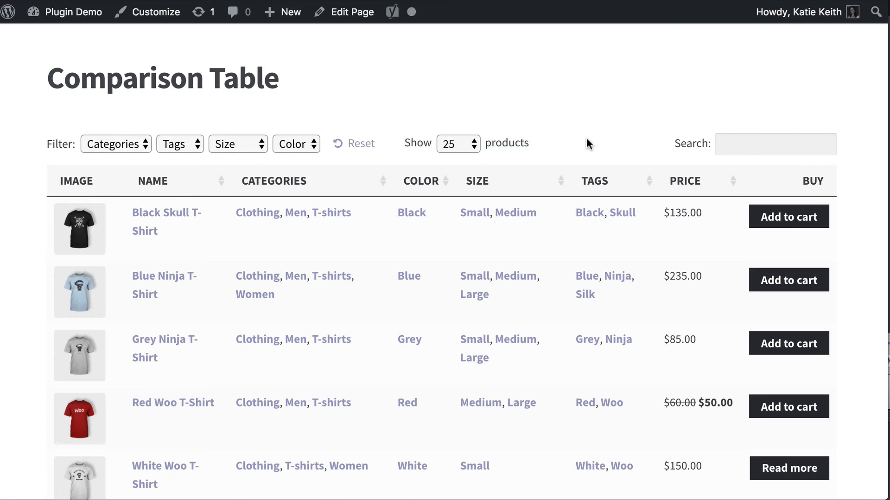
scroll("down", 3)
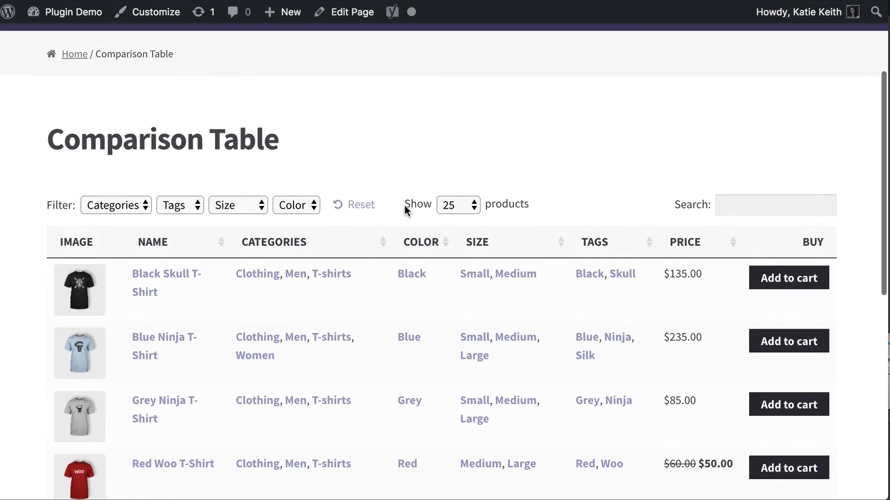
mouse_move(405, 211)
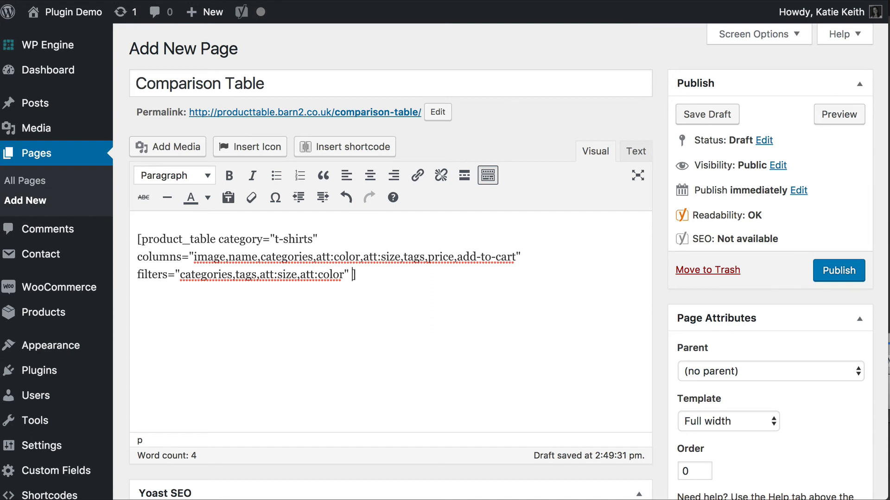
Step: Add page_length="false" and totals="false" to the product_table shortcode
type("page_length")
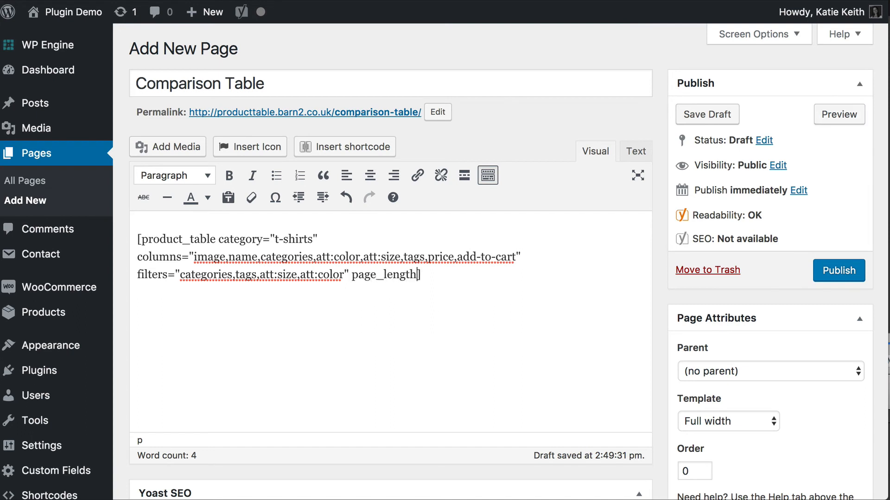
type("=\"false\"")
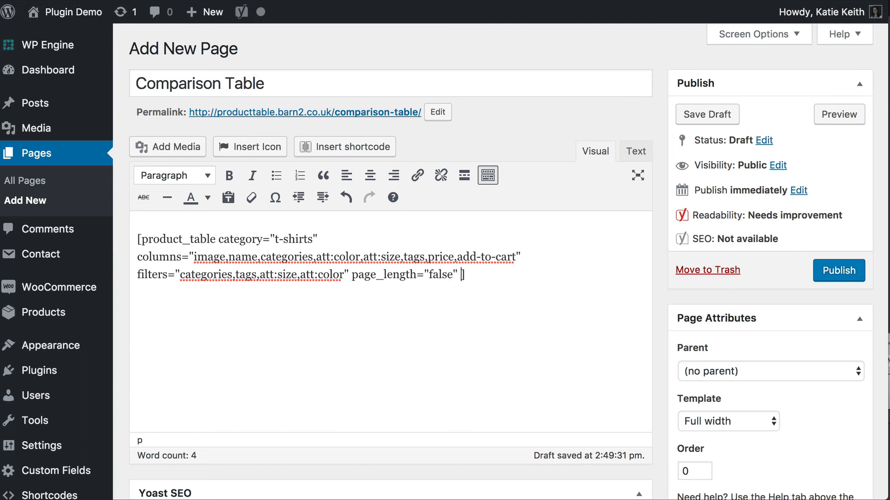
type("totals=\"false")
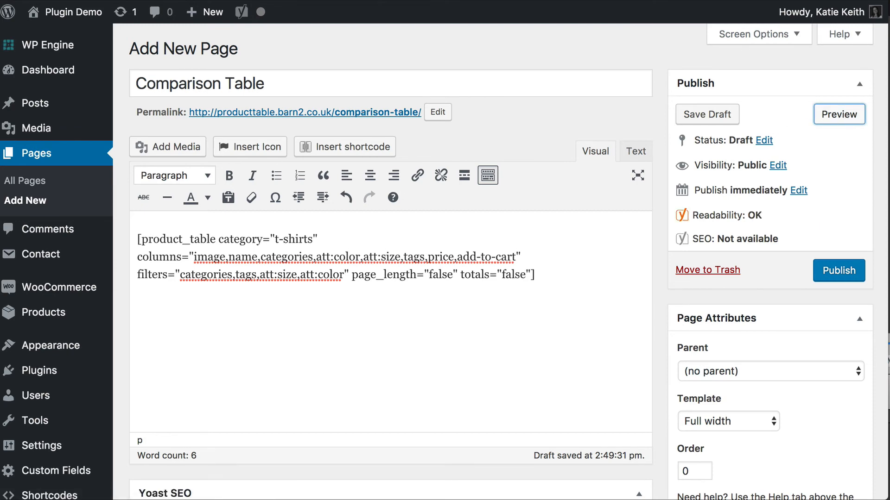
left_click(838, 114)
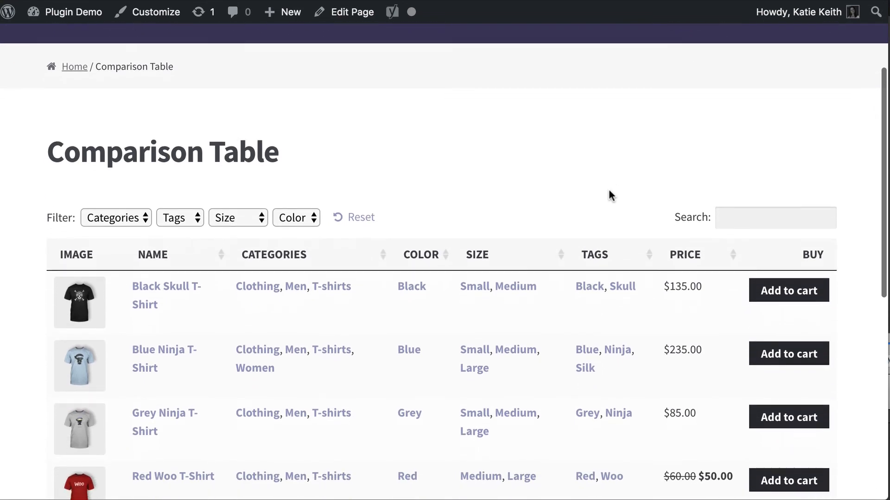
scroll("down", 3)
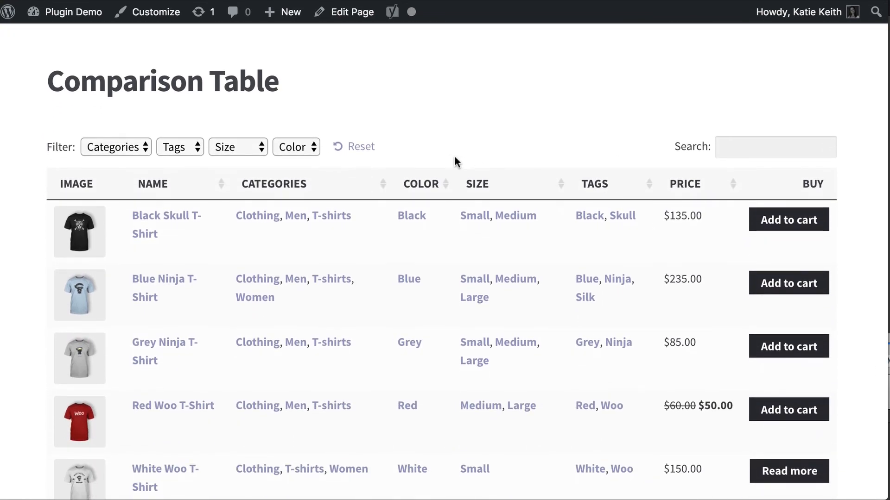
mouse_move(488, 150)
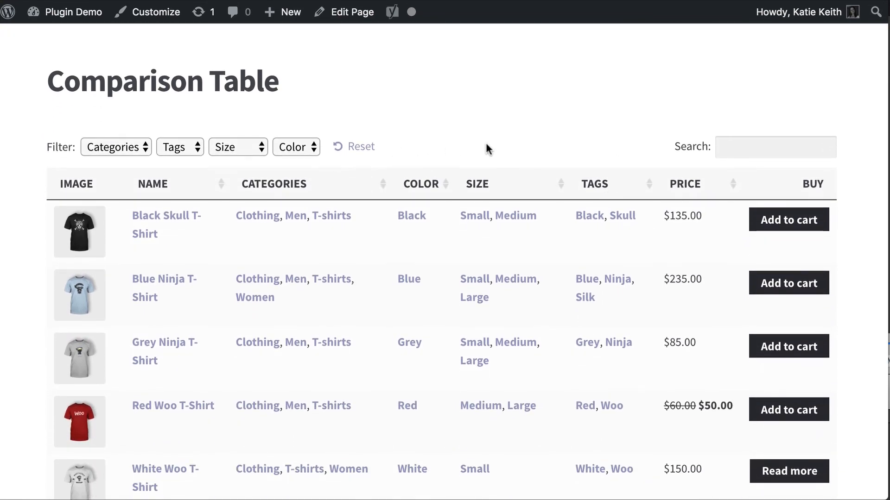
scroll("down", 3)
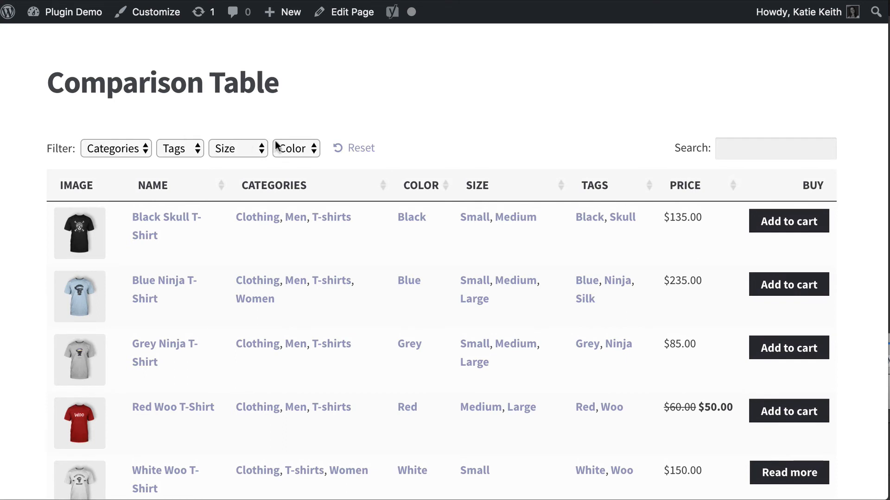
mouse_move(274, 162)
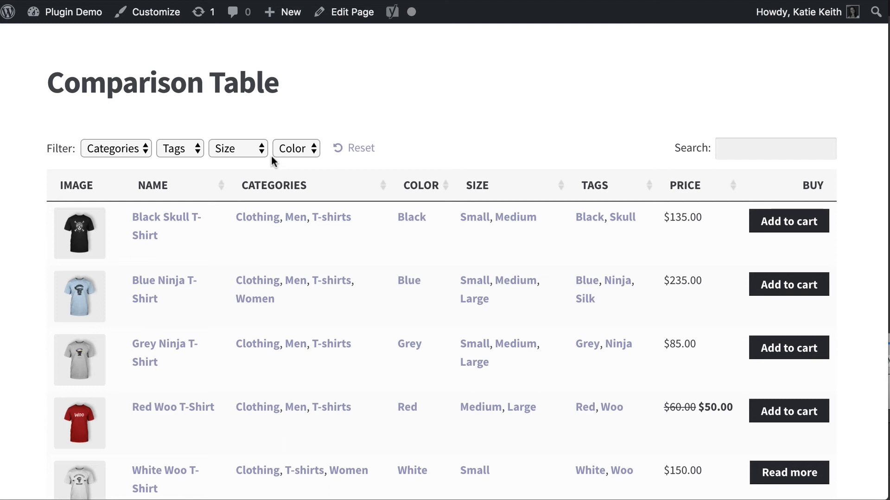
mouse_move(272, 158)
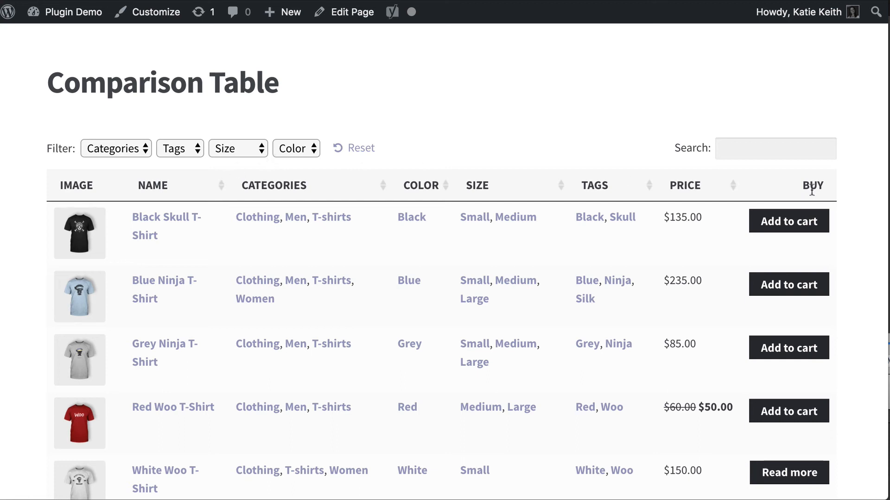
mouse_move(780, 254)
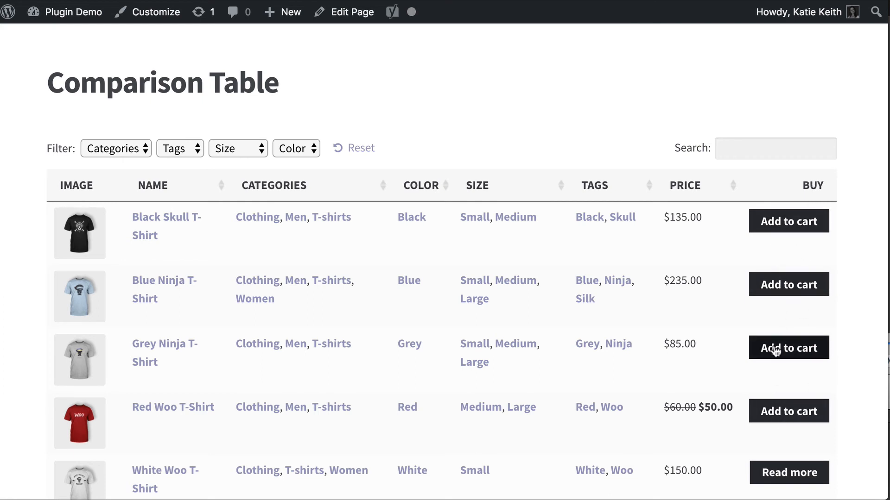
scroll("down", 3)
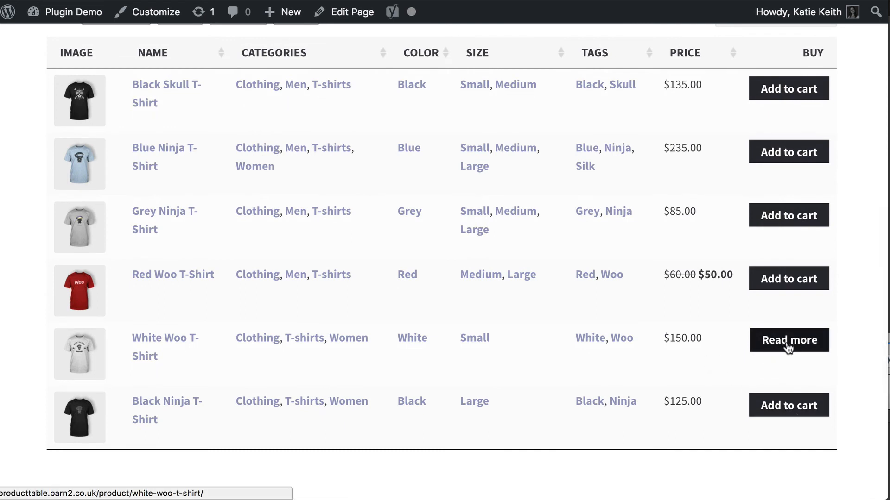
mouse_move(805, 355)
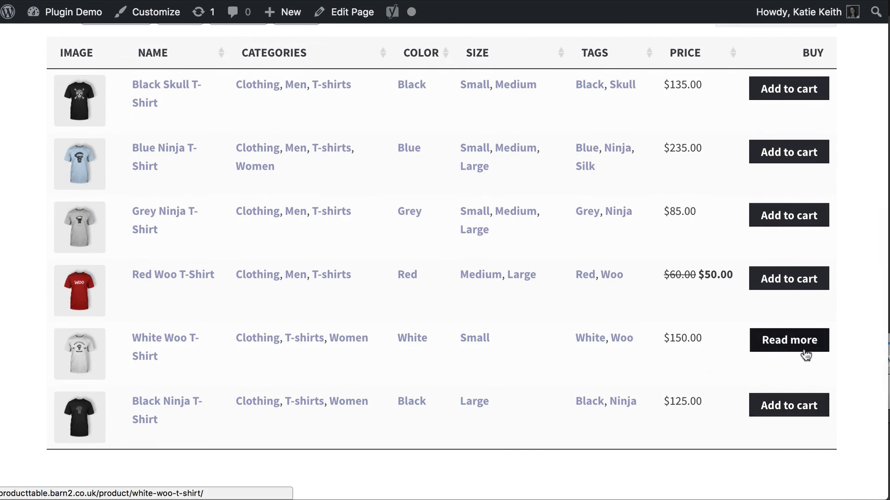
mouse_move(795, 349)
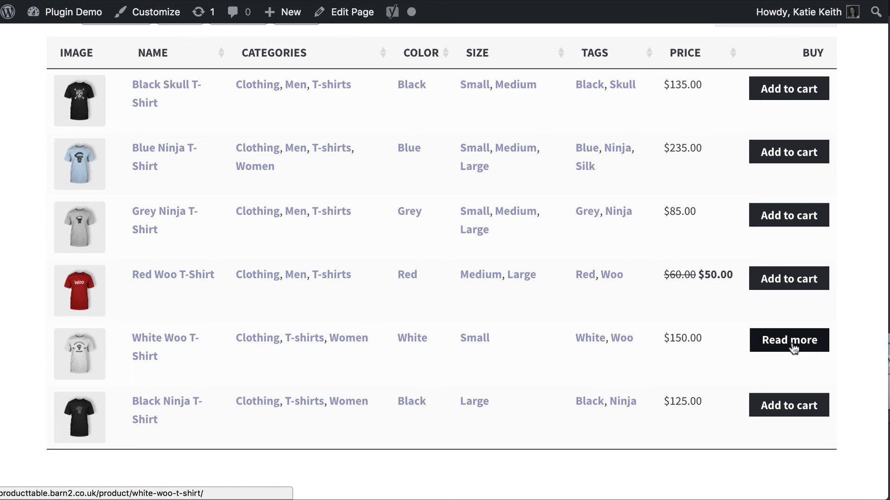
scroll("up", 3)
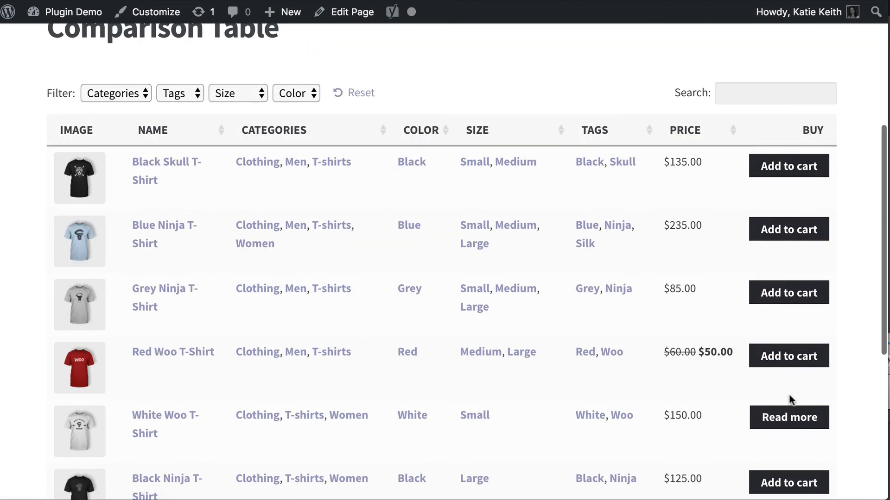
scroll("down", 3)
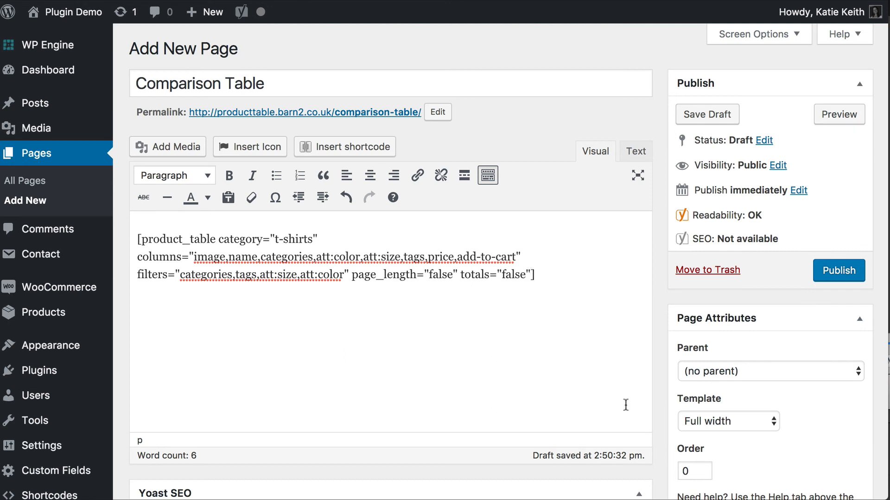
Step: Add cart_button="checkbox" to the product_table shortcode for checkbox buying
type("c")
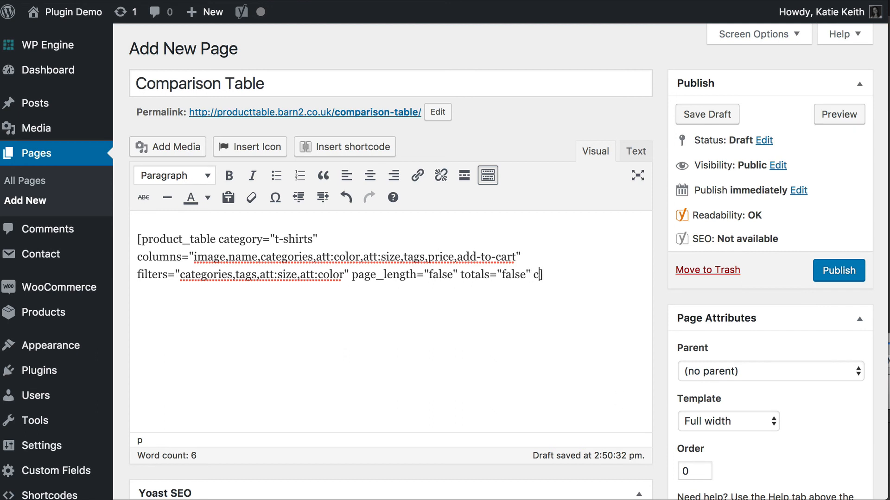
type("art_button")
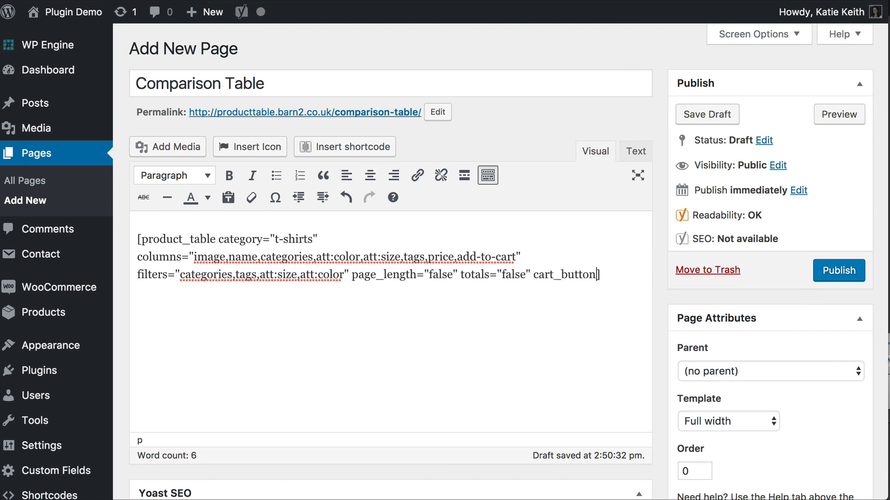
type("=\"checkbox\"]")
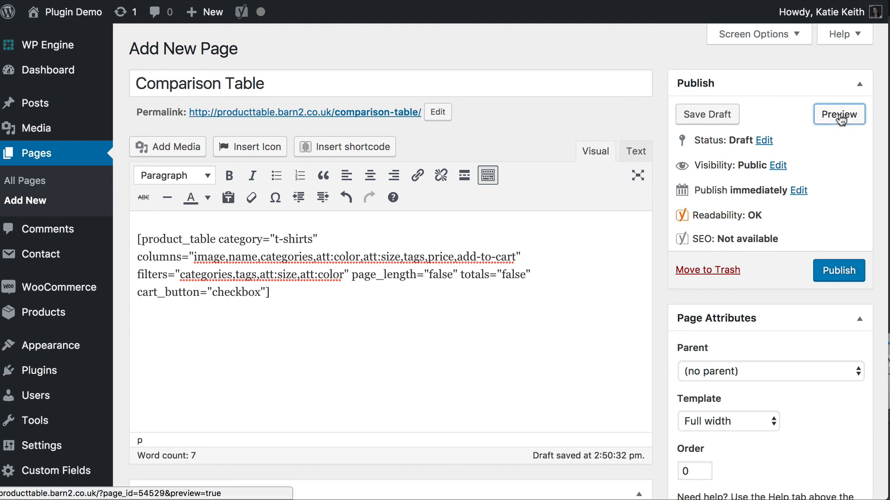
Step: Preview the page and add the ticked Black Skull, Blue Ninja and Grey Ninja T-Shirts to the cart
left_click(838, 114)
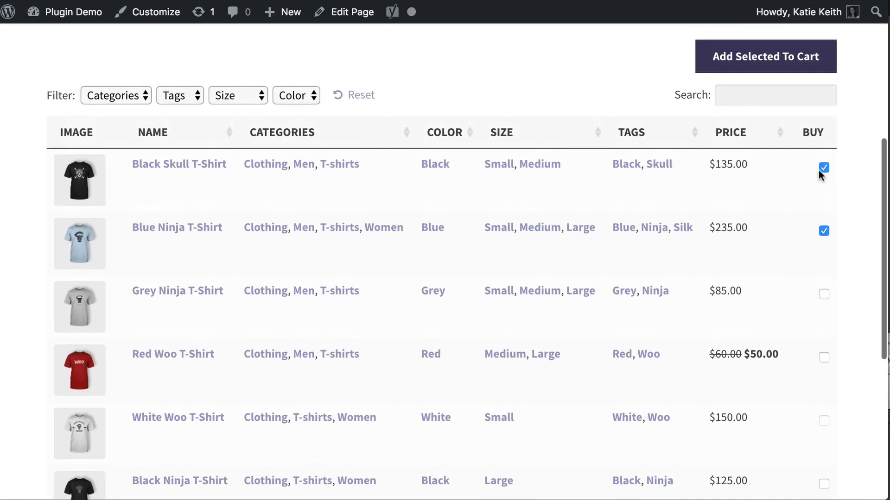
left_click(823, 294)
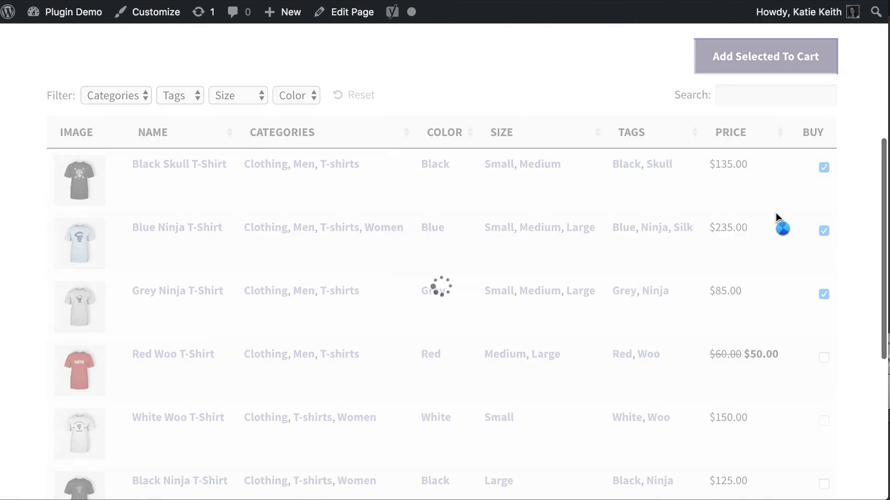
left_click(764, 56)
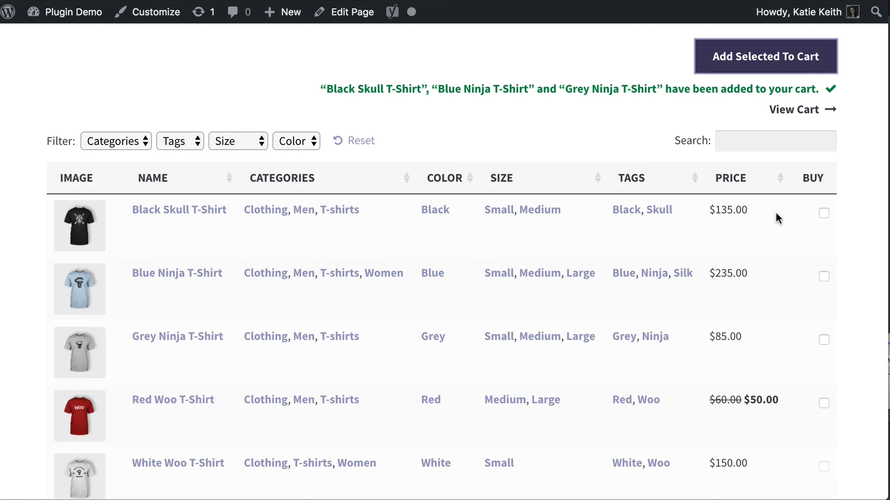
Step: Scroll the checkbox table and tick the Grey Ninja T-Shirt again for purchase
scroll("down", 3)
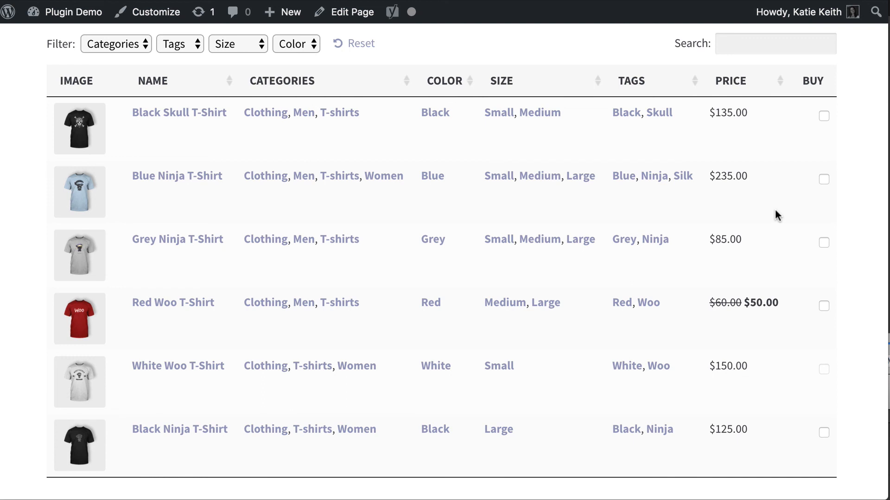
scroll("down", 3)
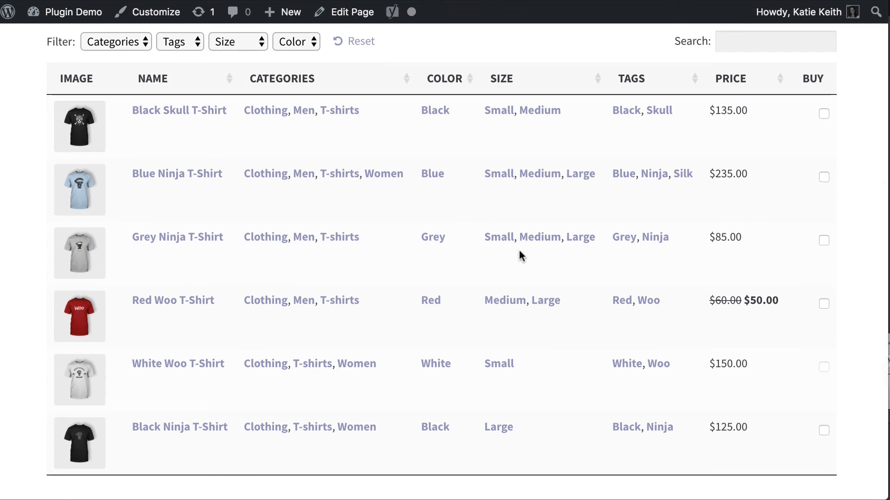
scroll("down", 3)
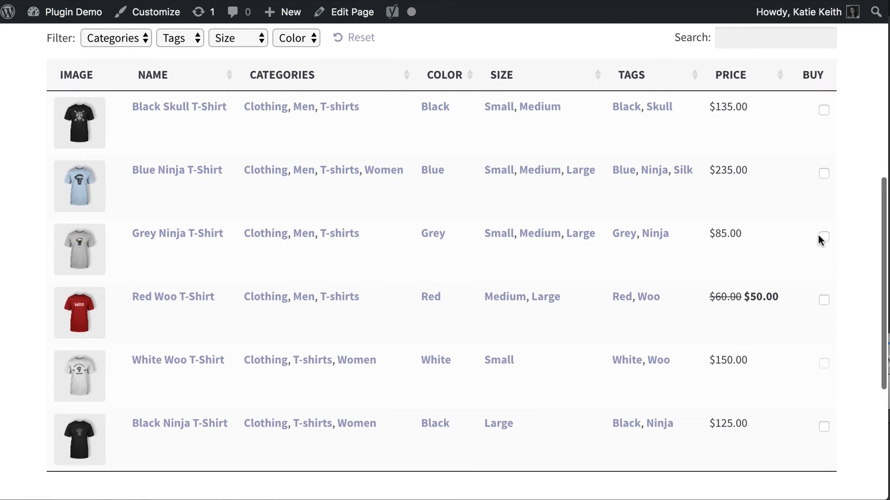
left_click(823, 235)
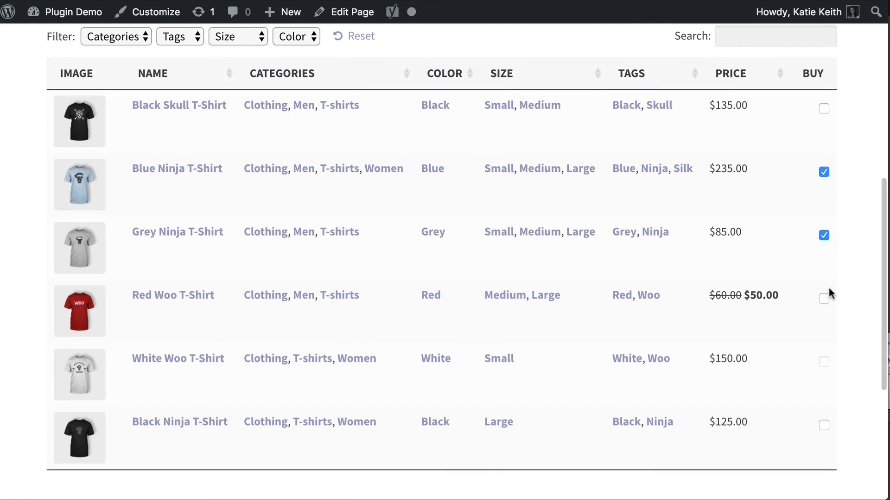